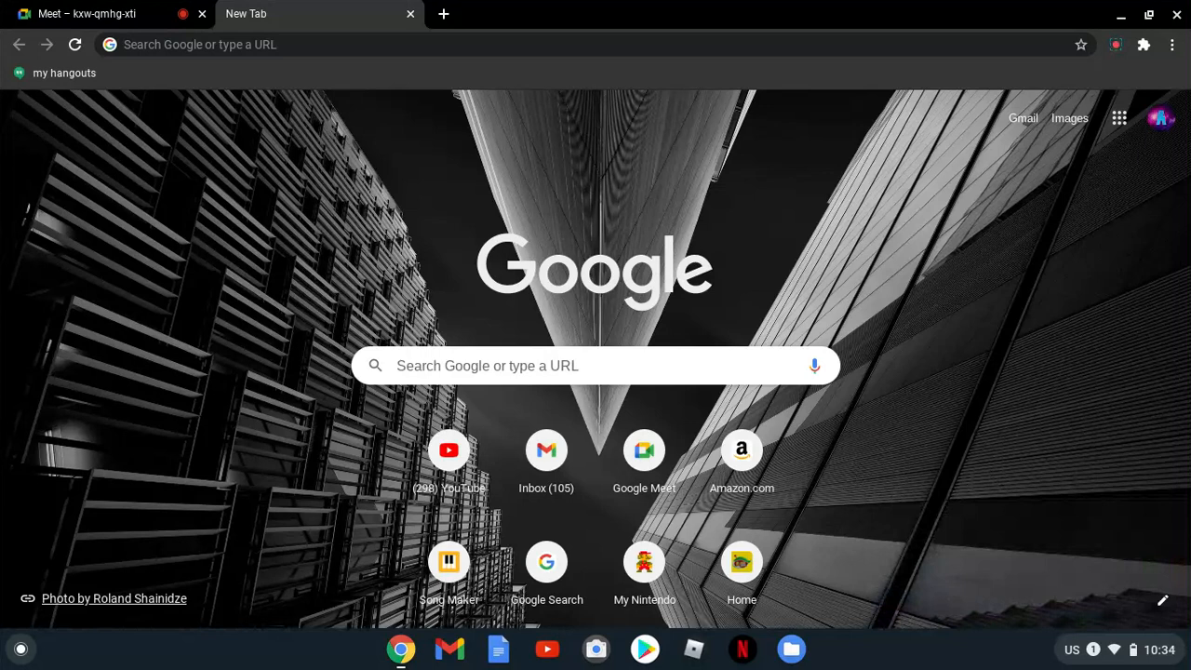
{"action": "mouse_move", "coordinate": [884, 184]}
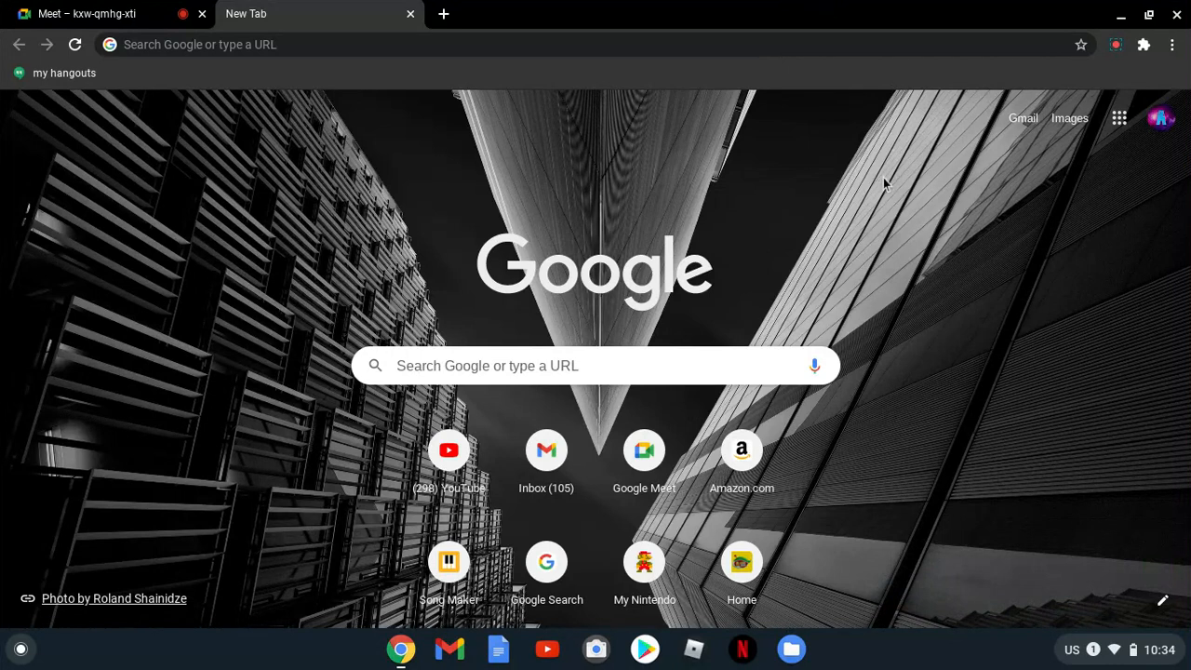
{"action": "mouse_move", "coordinate": [1120, 119]}
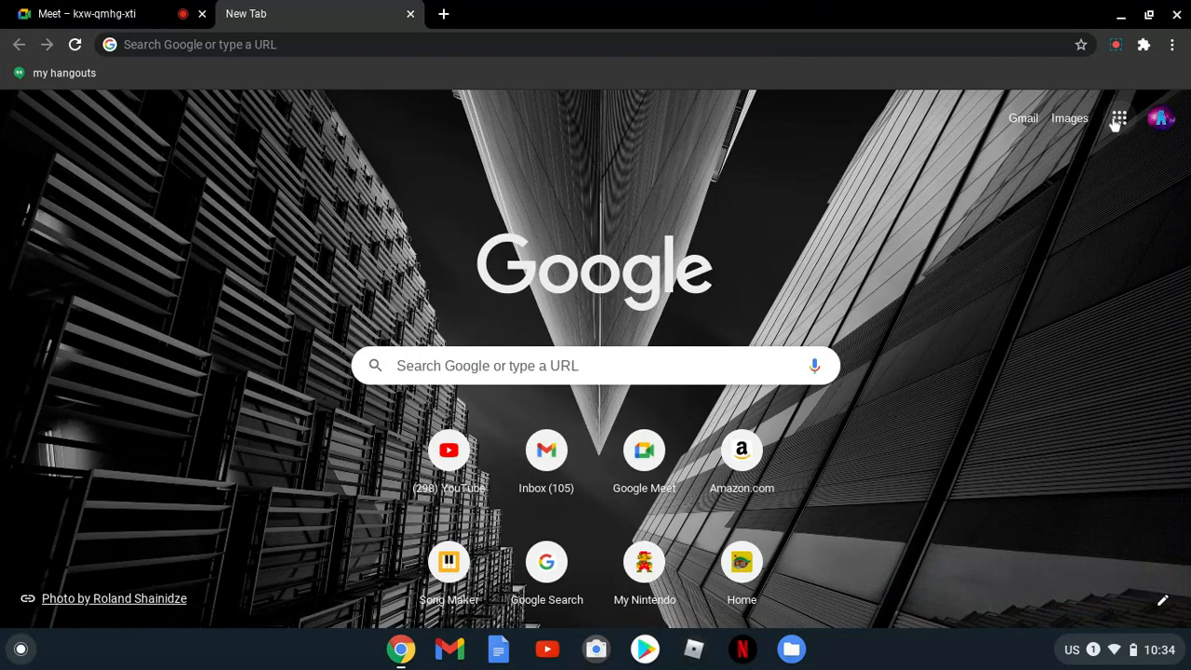
Show the Google apps grid from the Chrome new tab page.
{"action": "left_click", "coordinate": [1119, 119]}
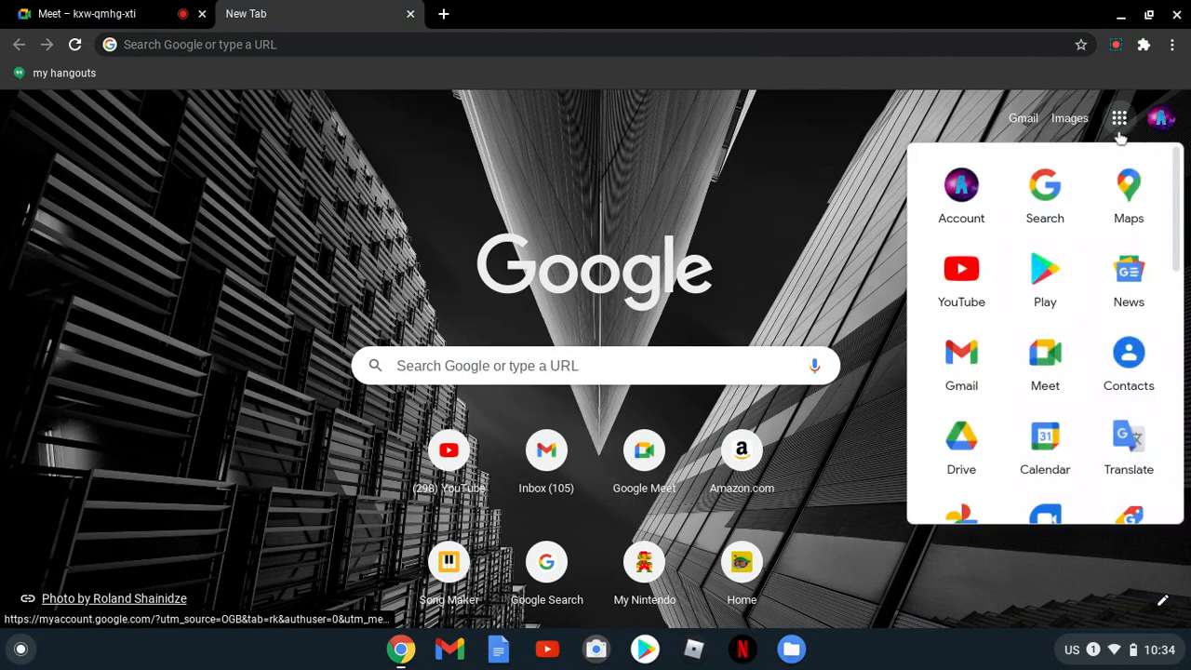
{"action": "mouse_move", "coordinate": [1014, 324]}
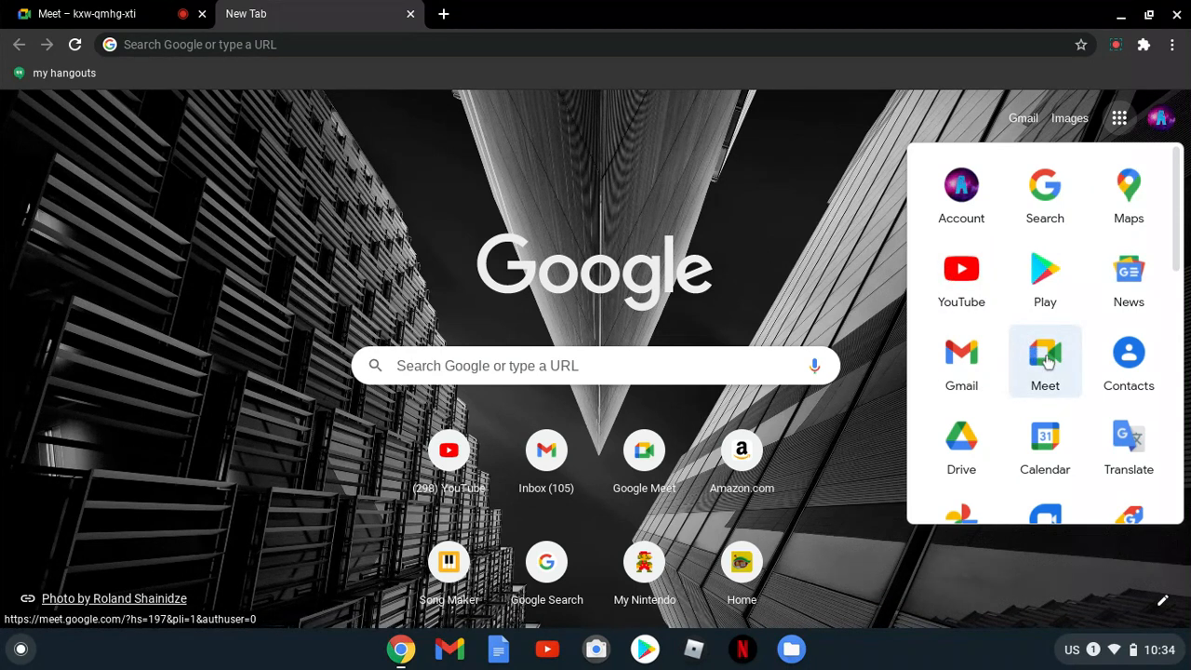
Go to the Meet home page from the apps grid, dismissing a stray context menu.
{"action": "left_click", "coordinate": [1046, 361]}
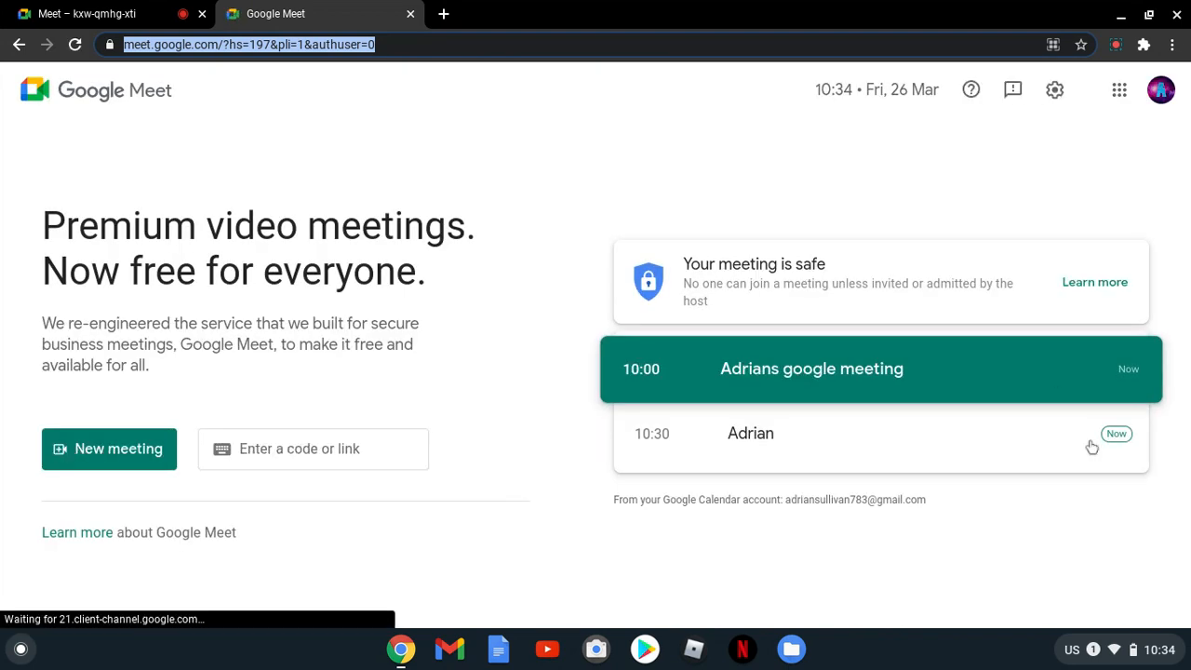
{"action": "right_click", "coordinate": [1050, 445]}
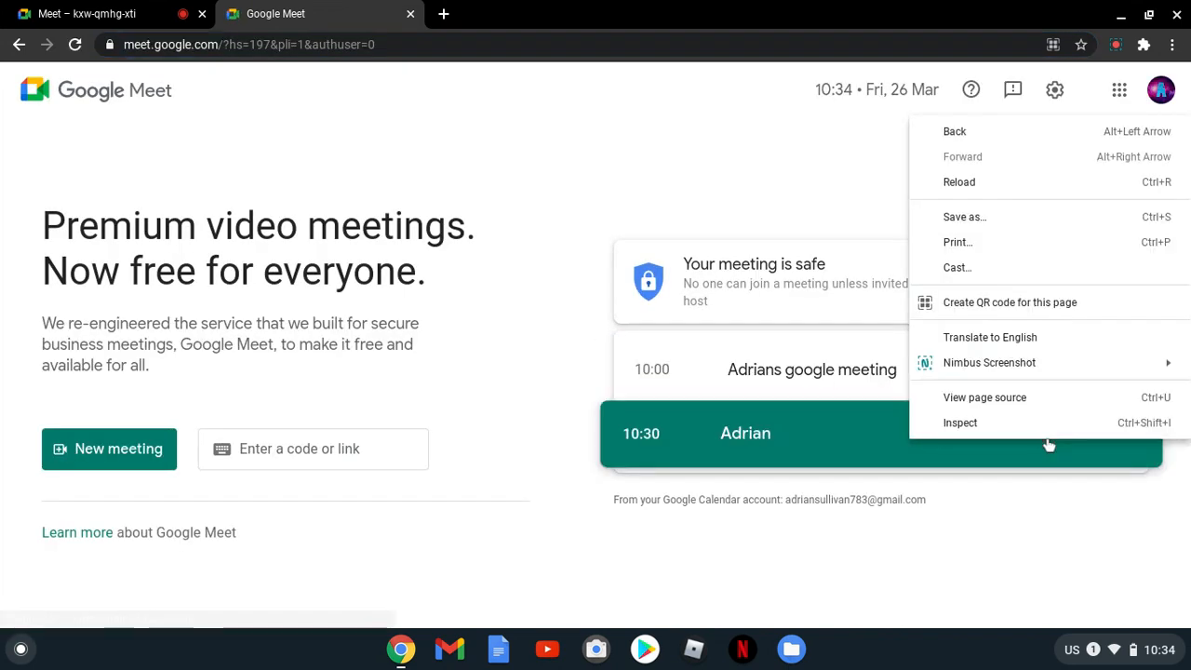
{"action": "mouse_move", "coordinate": [957, 268]}
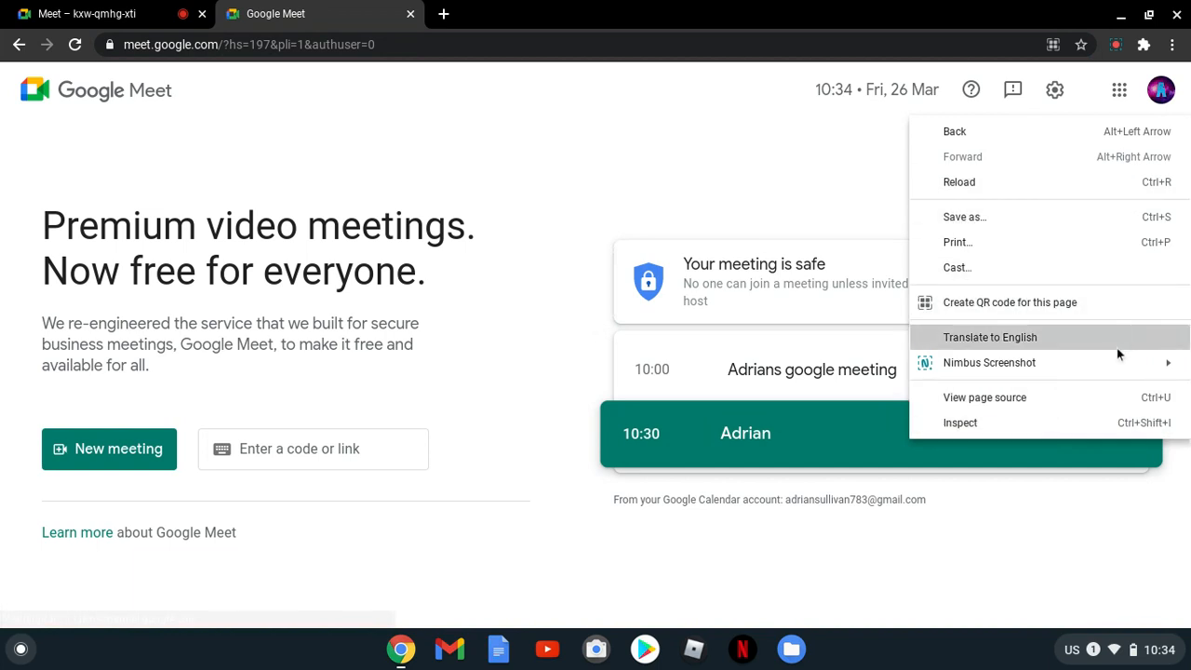
{"action": "mouse_move", "coordinate": [985, 398]}
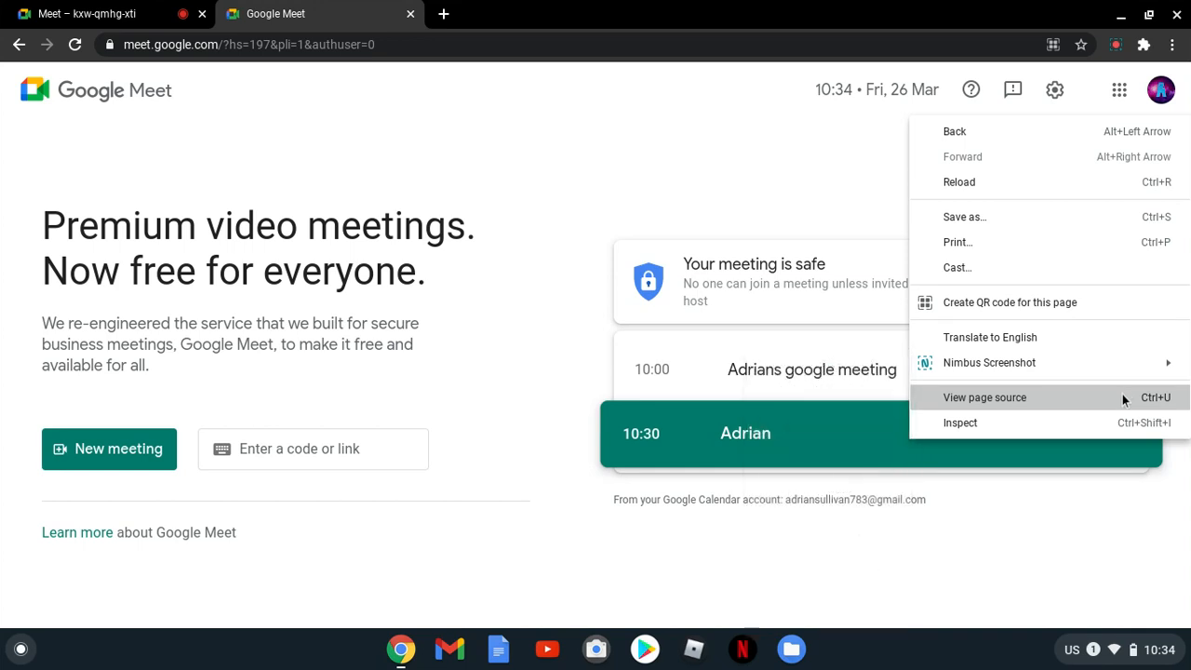
{"action": "mouse_move", "coordinate": [1095, 495]}
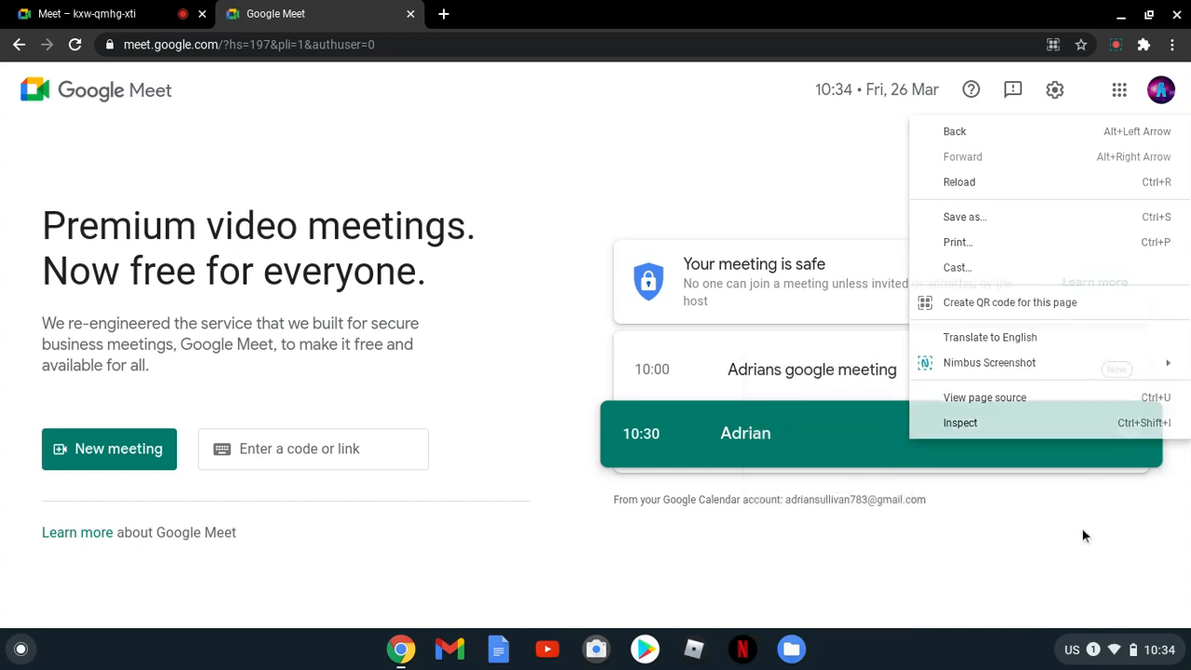
{"action": "left_click", "coordinate": [631, 406]}
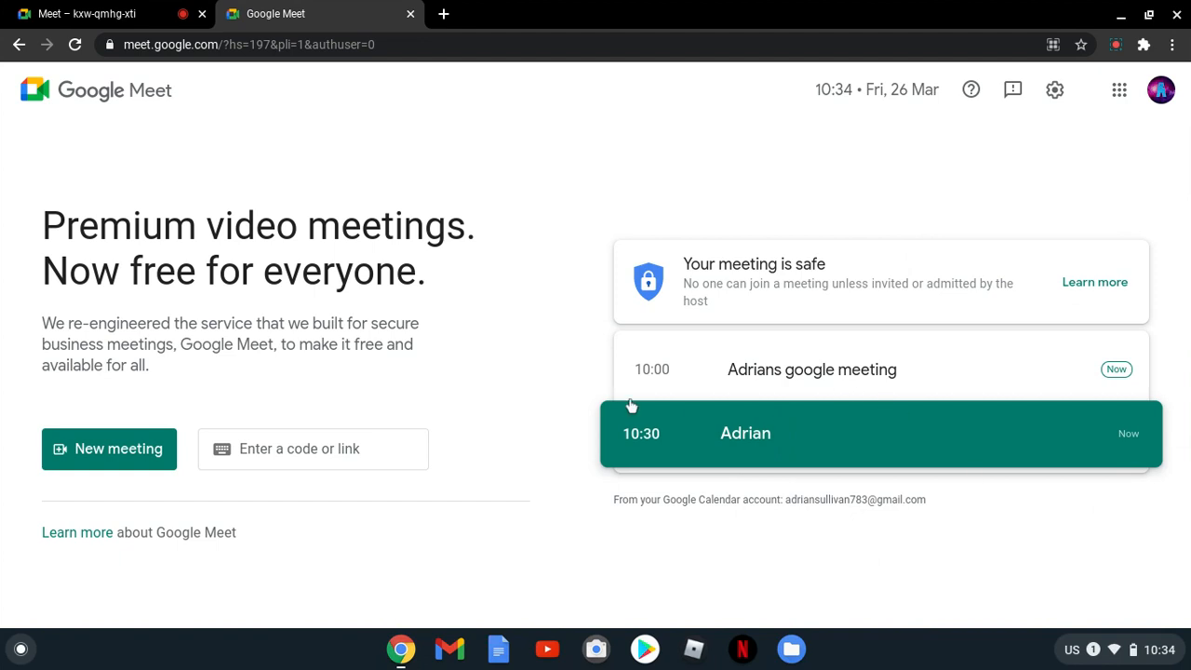
{"action": "mouse_move", "coordinate": [555, 302]}
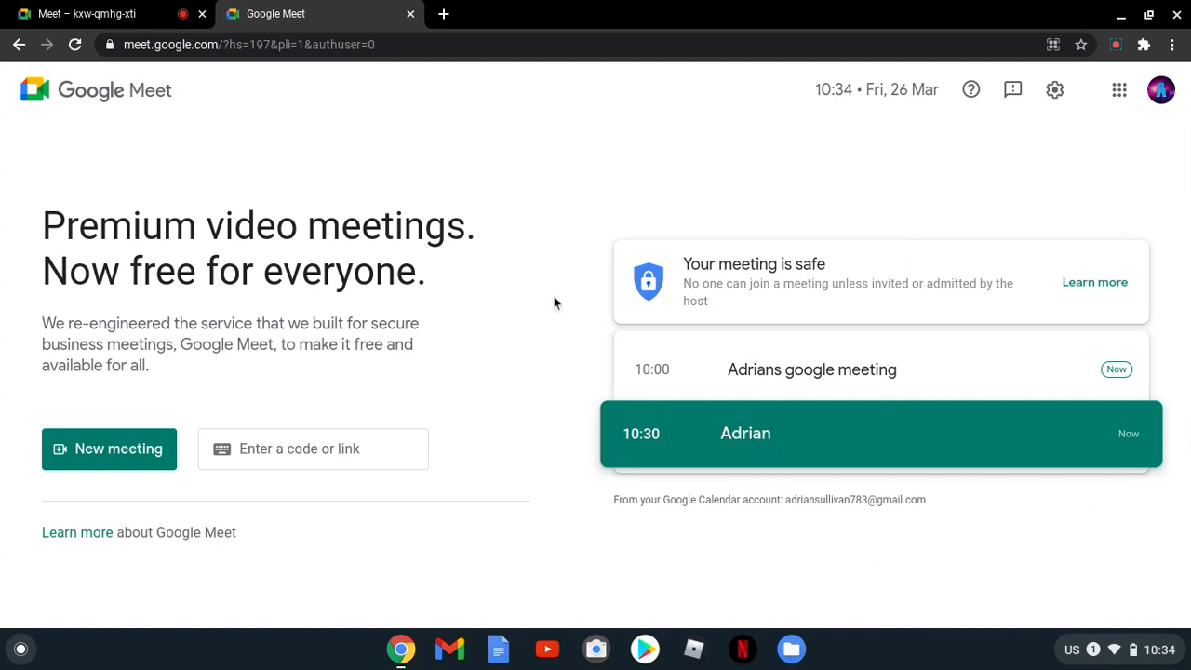
{"action": "mouse_move", "coordinate": [326, 495]}
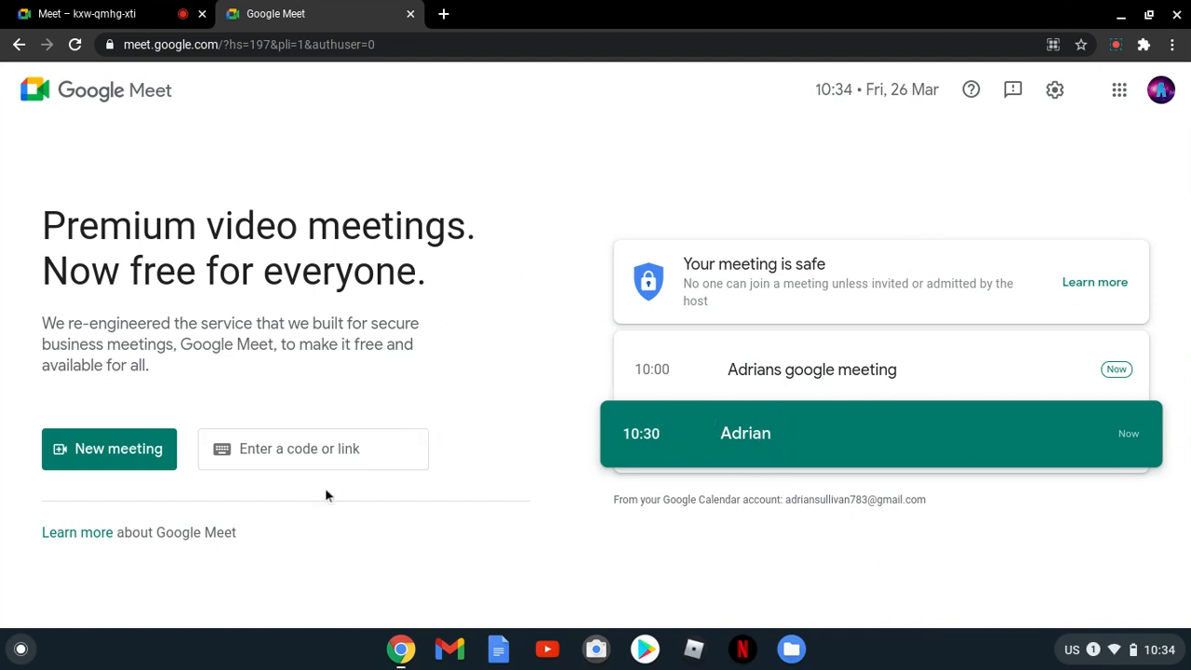
{"action": "type", "text": "o"}
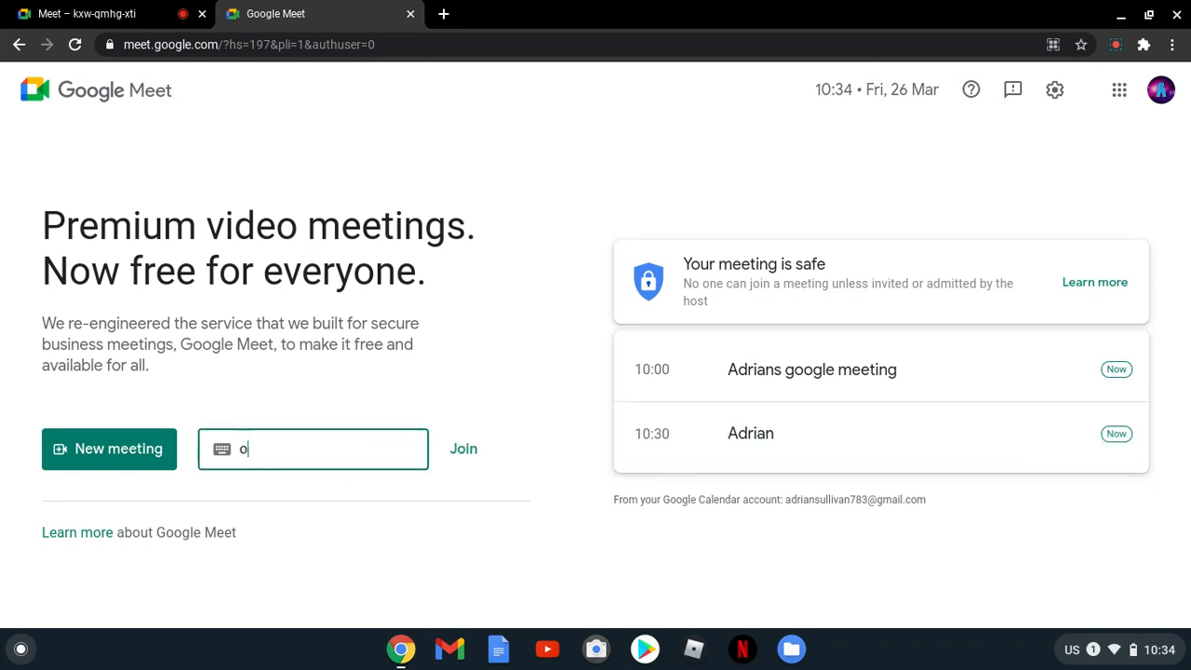
{"action": "type", "text": "owokwjjj8"}
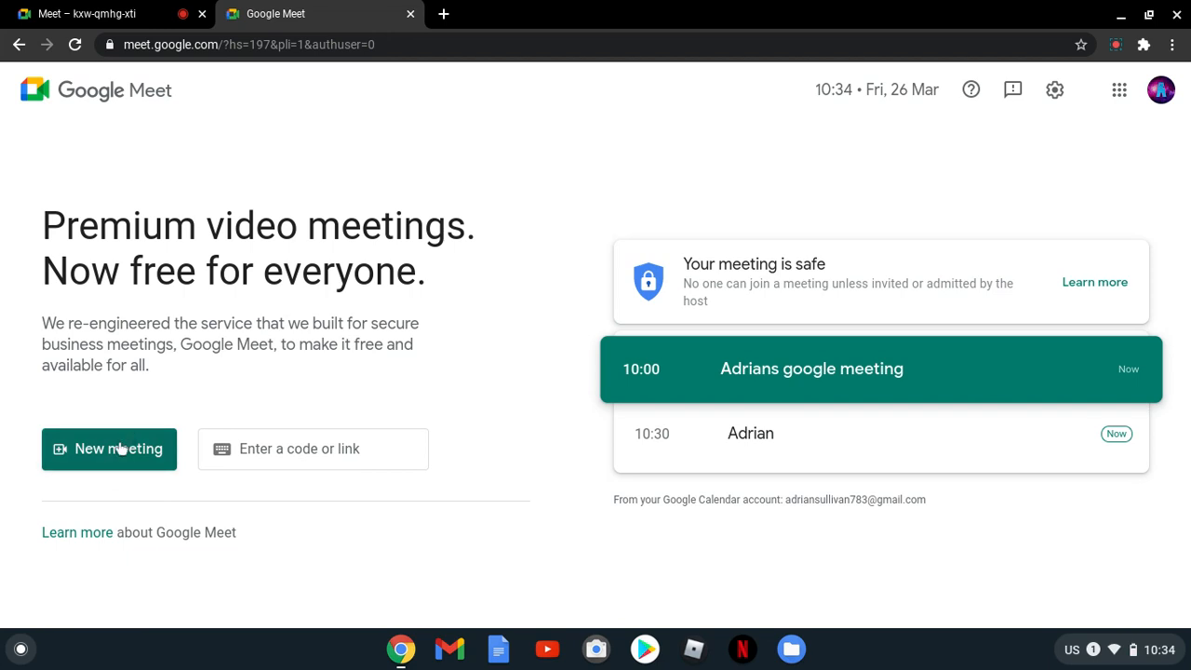
Start a new meeting via Schedule in Google Calendar.
{"action": "left_click", "coordinate": [108, 449]}
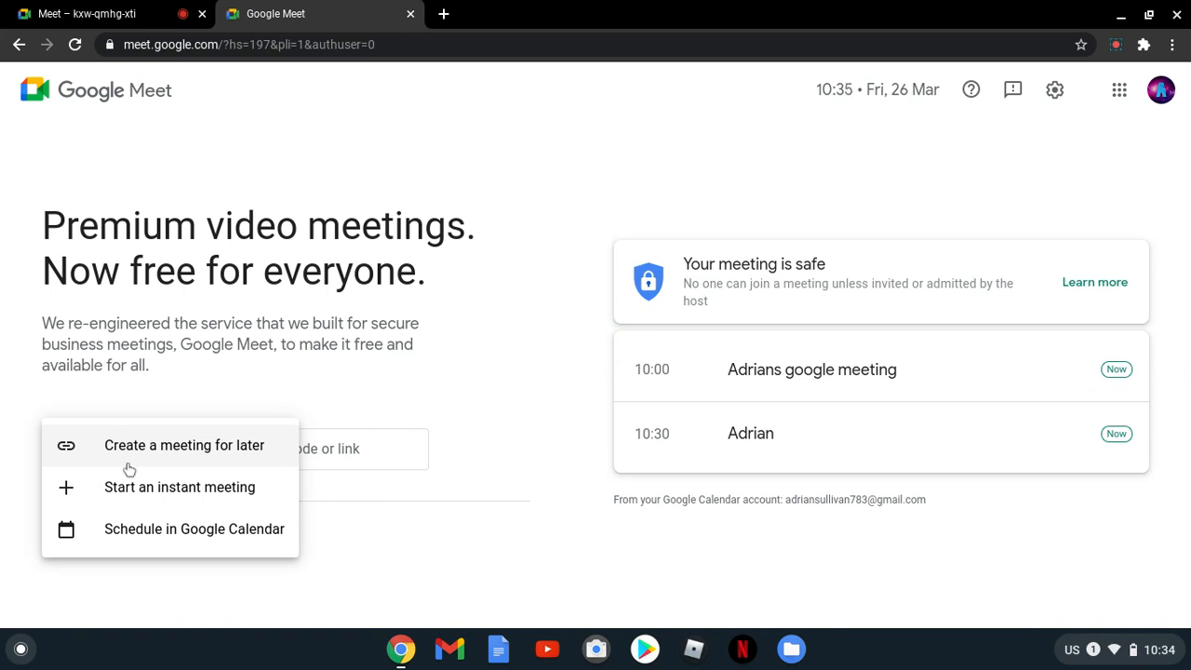
{"action": "mouse_move", "coordinate": [257, 544]}
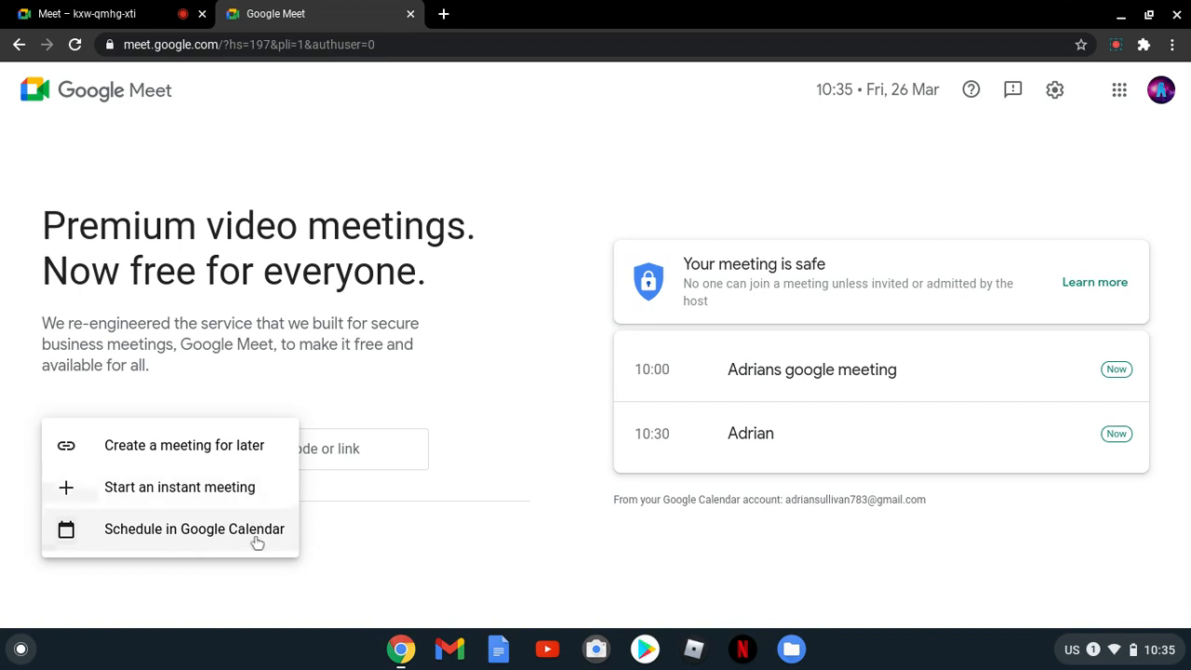
{"action": "right_click", "coordinate": [83, 13]}
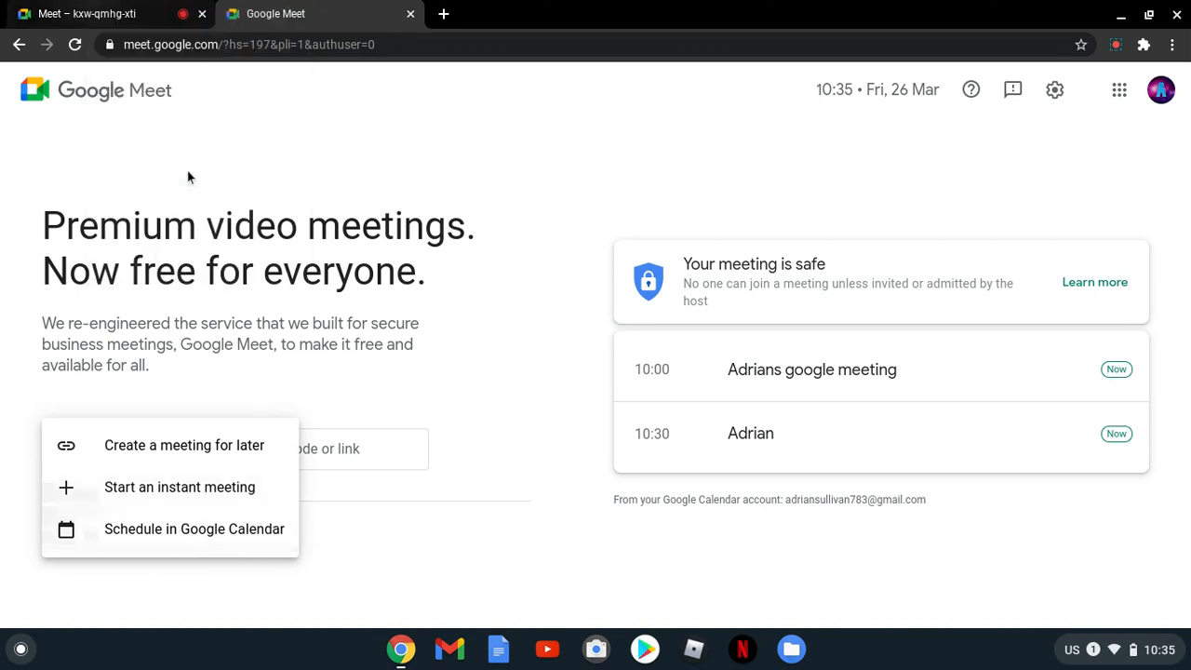
{"action": "mouse_move", "coordinate": [320, 294]}
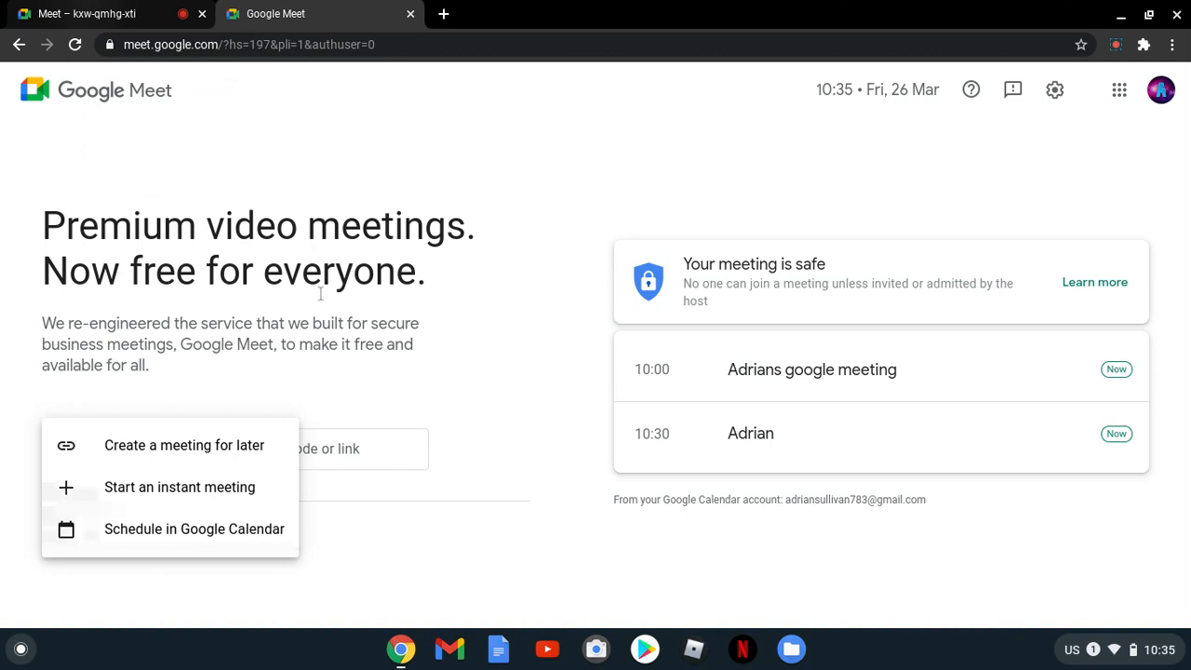
{"action": "mouse_move", "coordinate": [171, 488]}
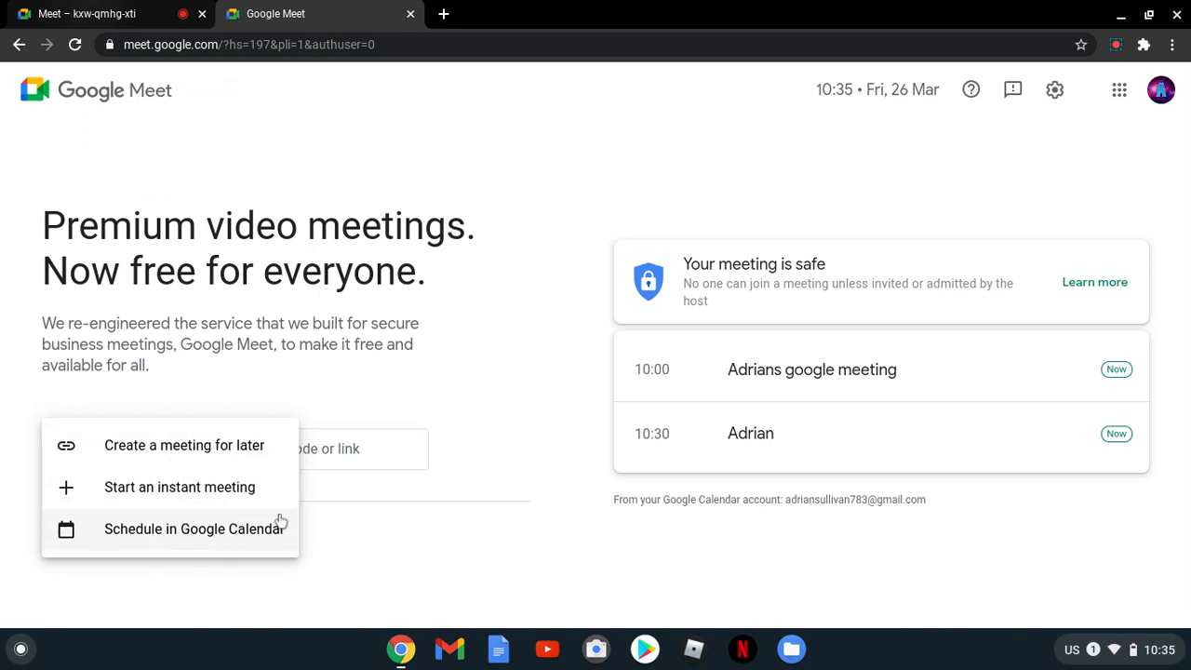
{"action": "mouse_move", "coordinate": [119, 530]}
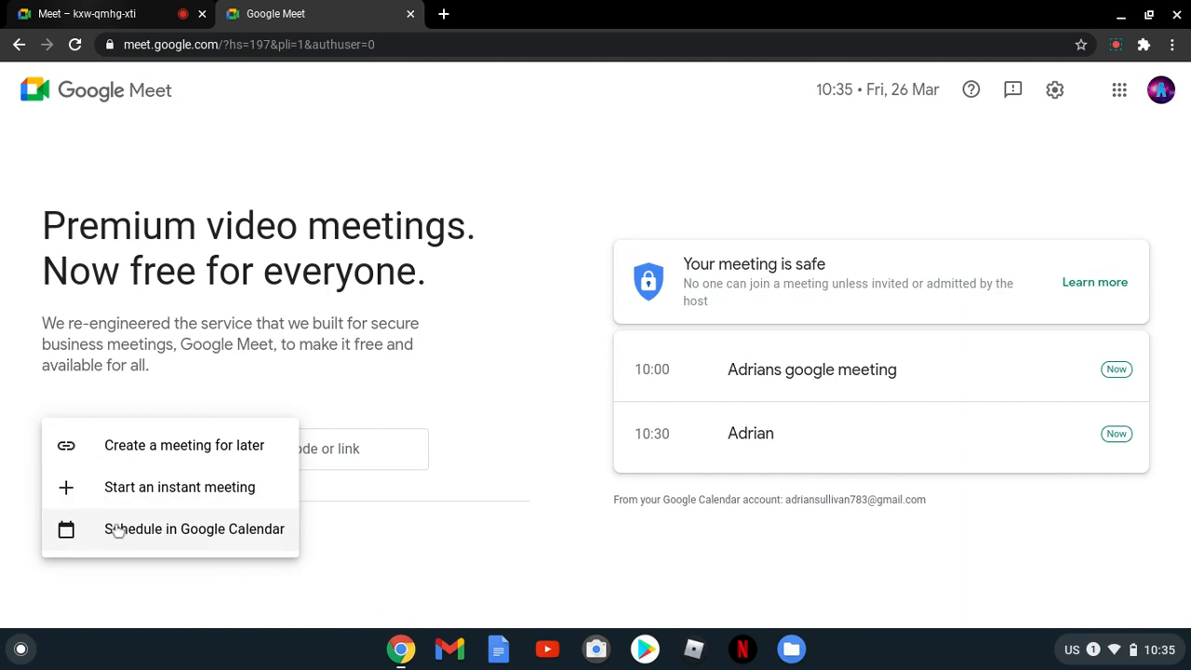
{"action": "left_click", "coordinate": [193, 529]}
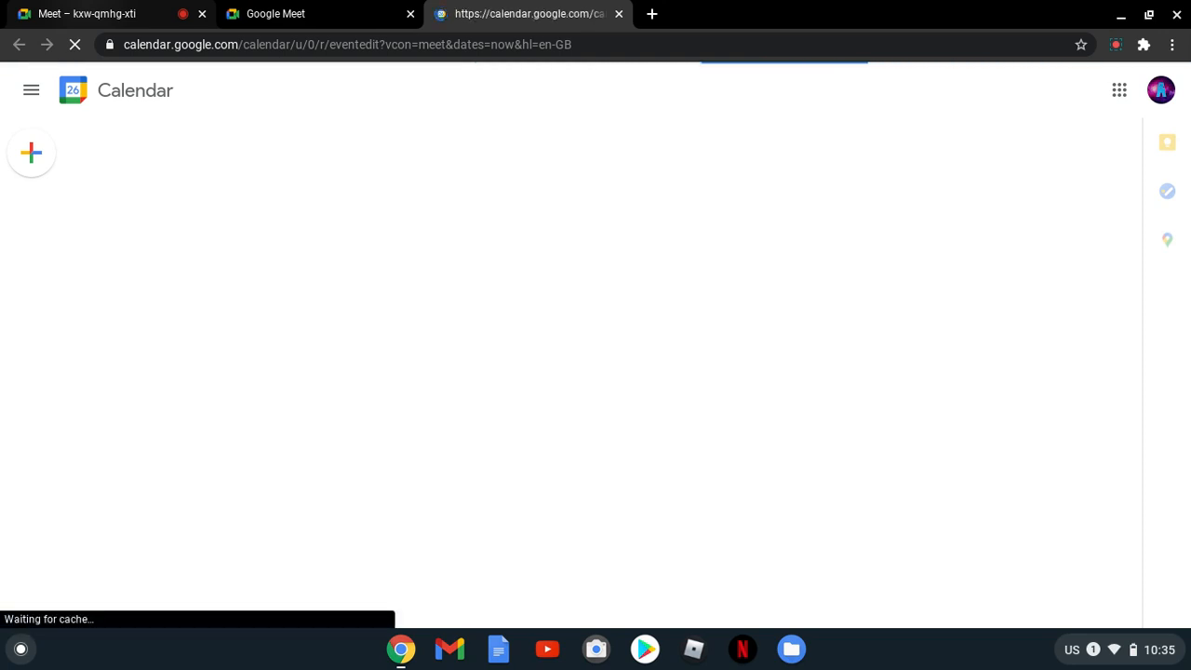
{"action": "left_click", "coordinate": [29, 152]}
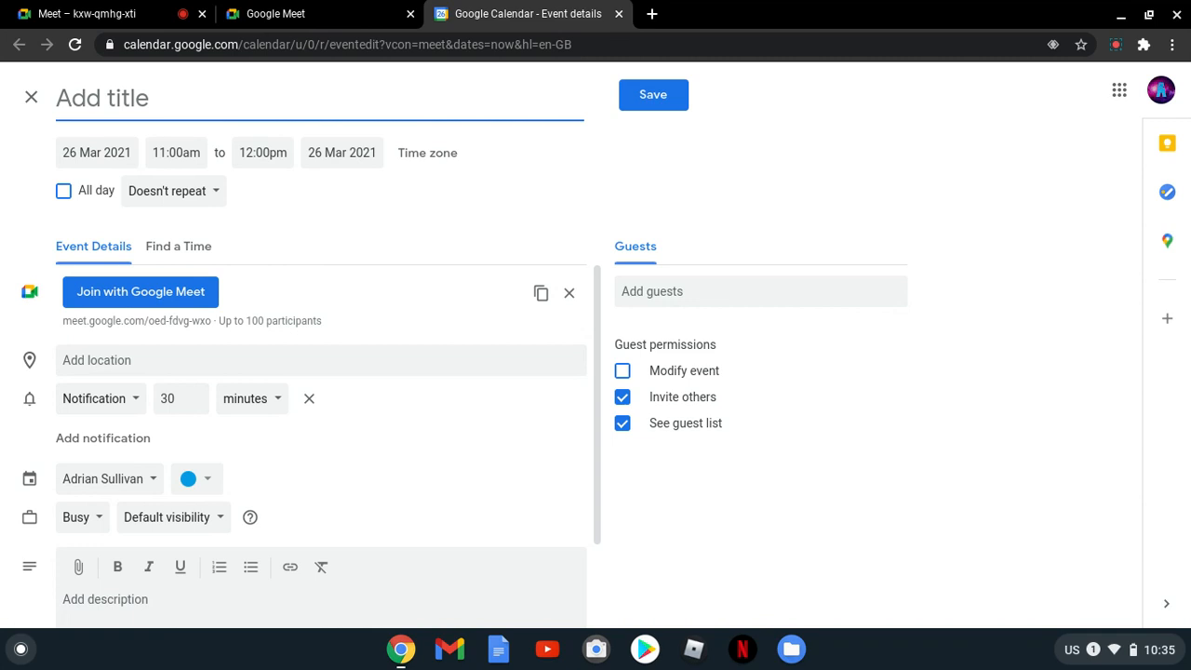
{"action": "left_click", "coordinate": [102, 96]}
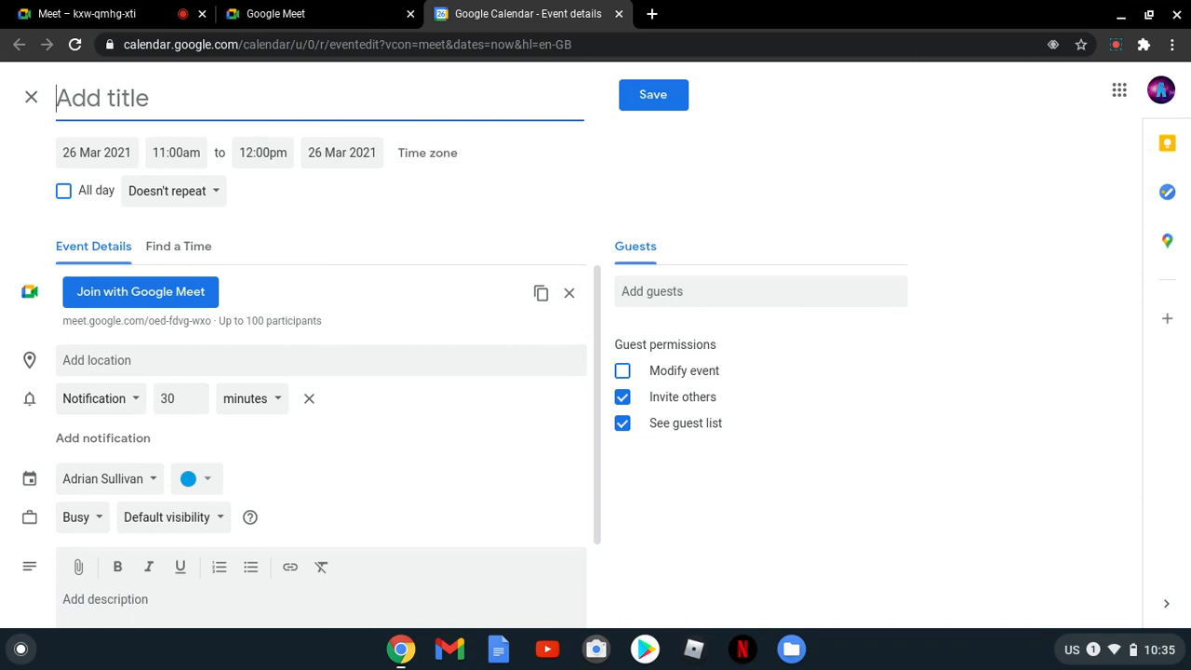
{"action": "type", "text": "A"}
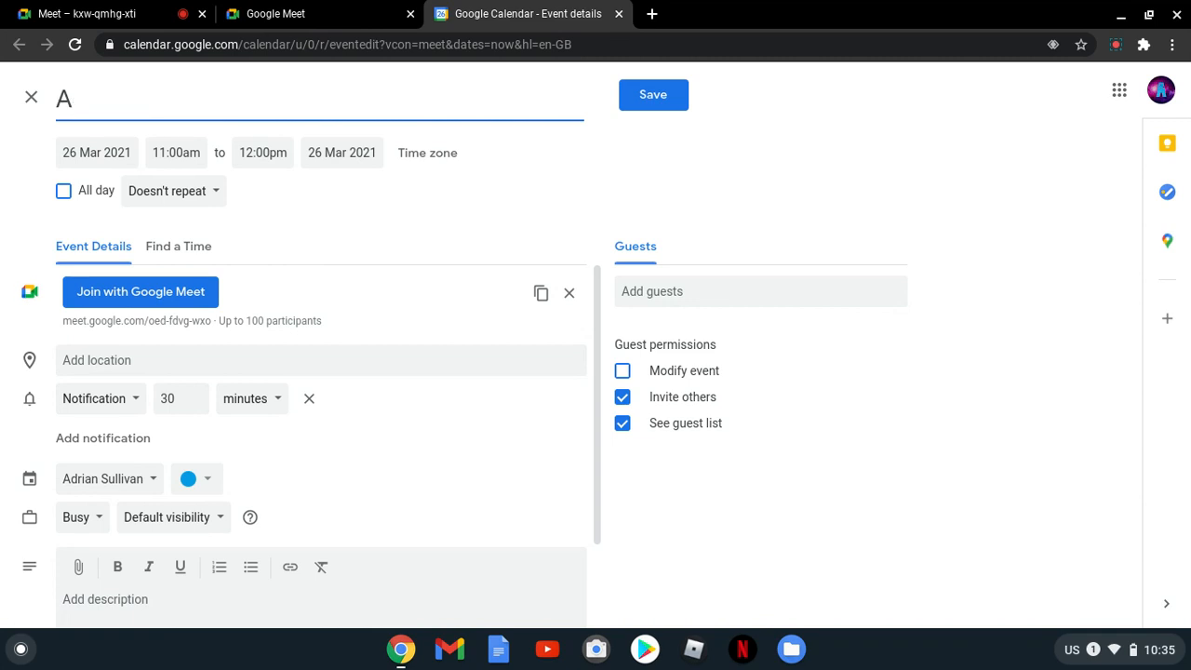
{"action": "type", "text": ".s"}
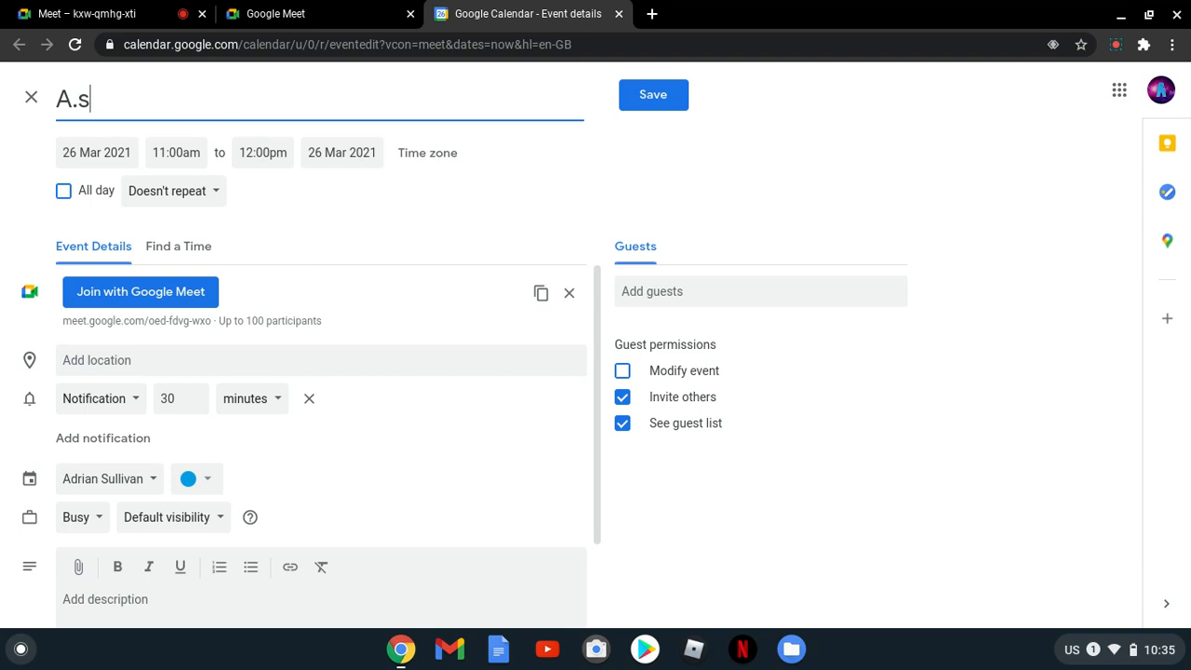
{"action": "type", "text": "ulli"}
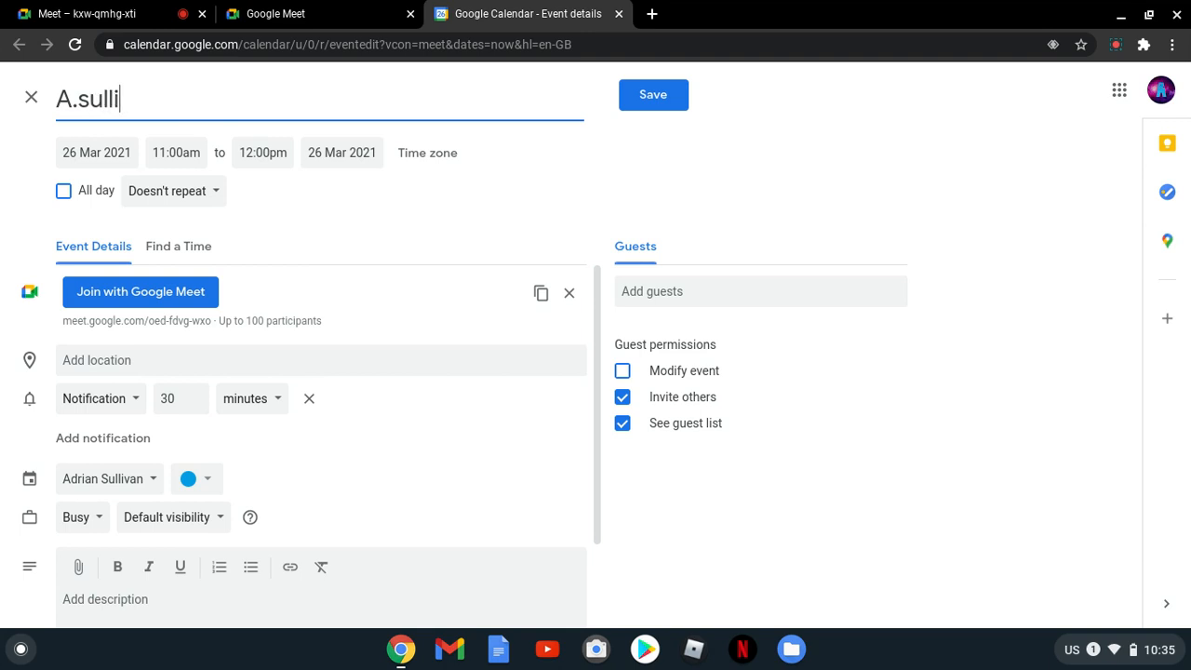
{"action": "type", "text": "van"}
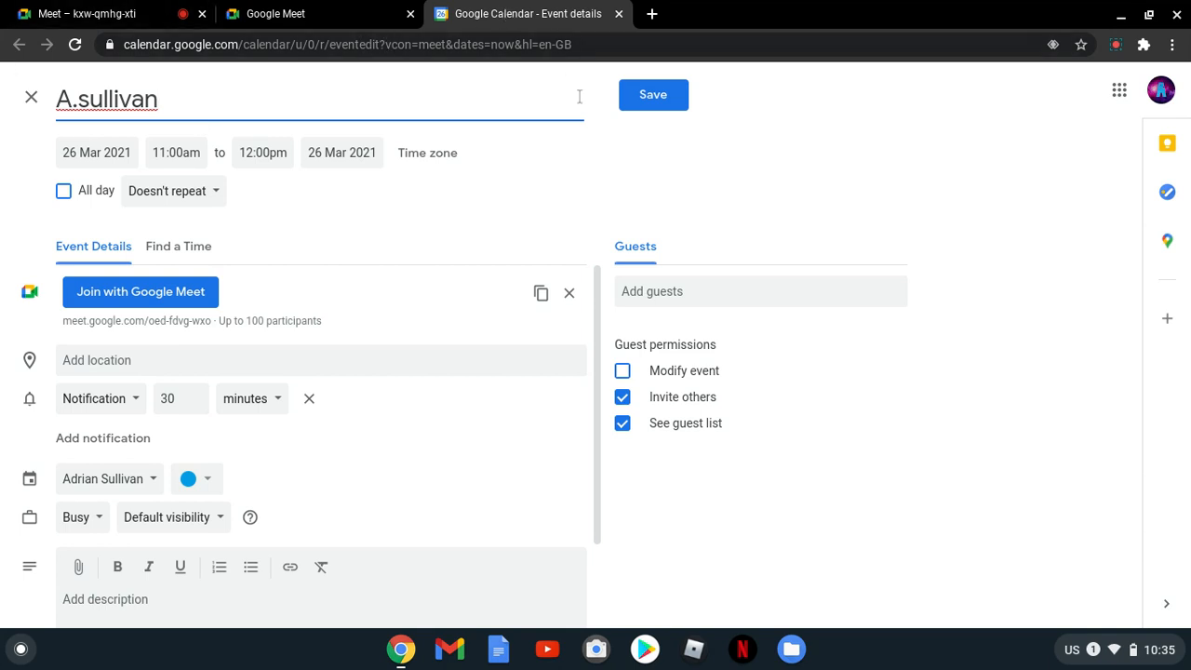
{"action": "left_click", "coordinate": [651, 93]}
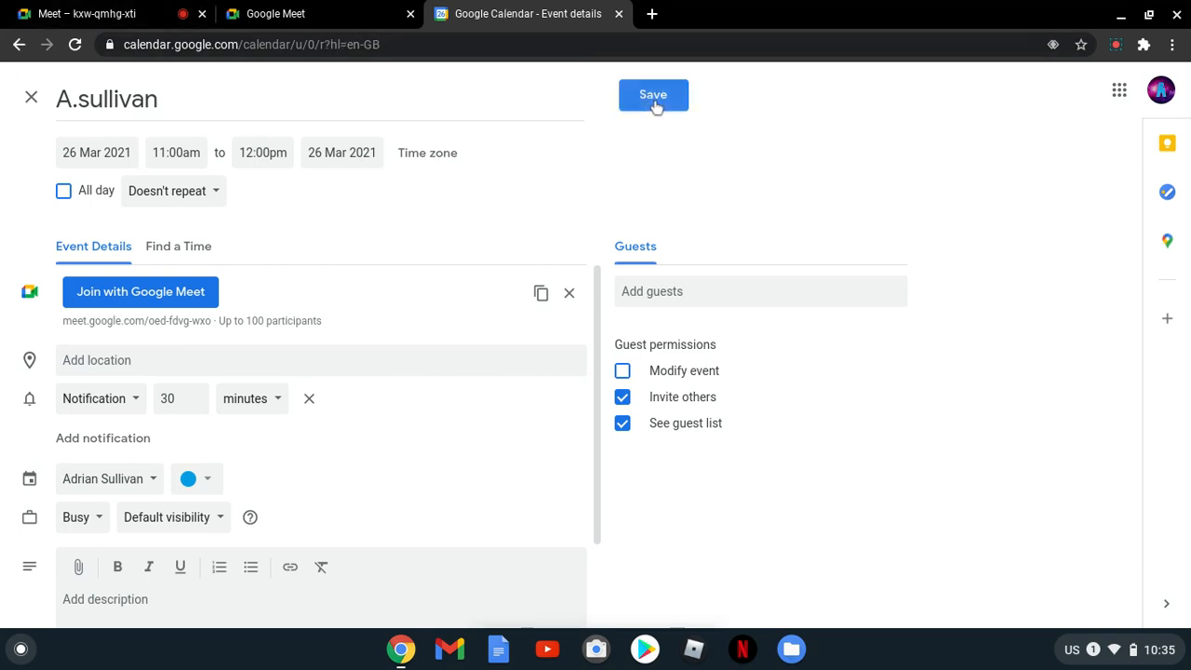
Preview the Adrian event, then launch the A.sullivan event's Meet link from its details.
{"action": "left_click", "coordinate": [653, 95]}
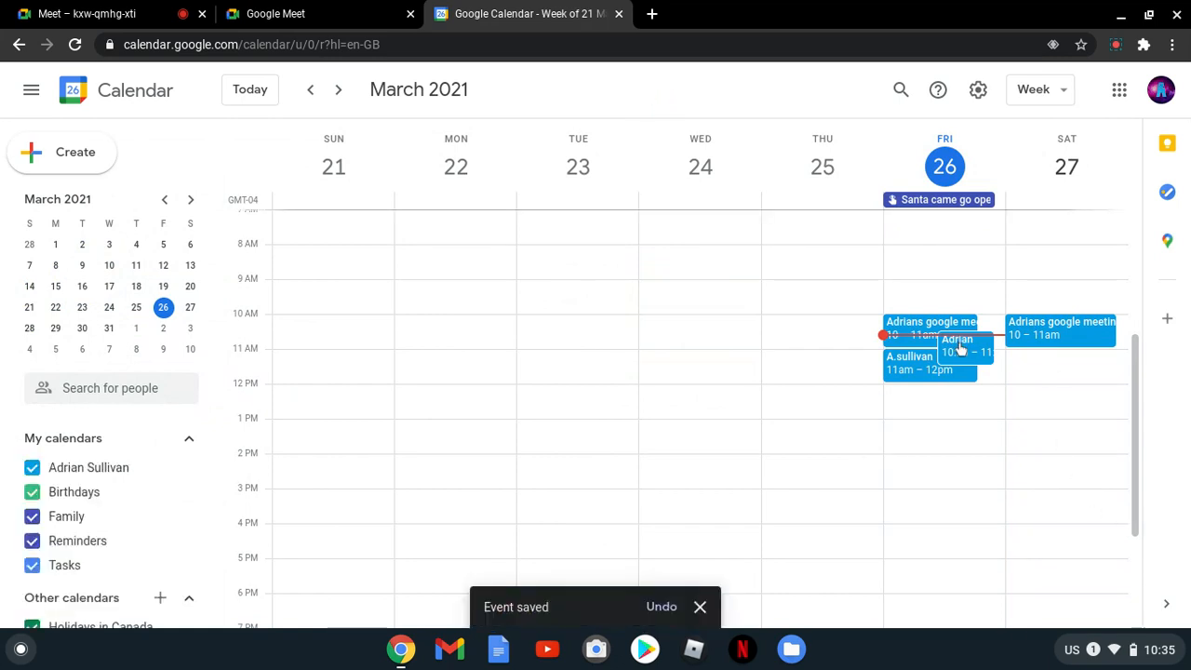
{"action": "left_click", "coordinate": [966, 346]}
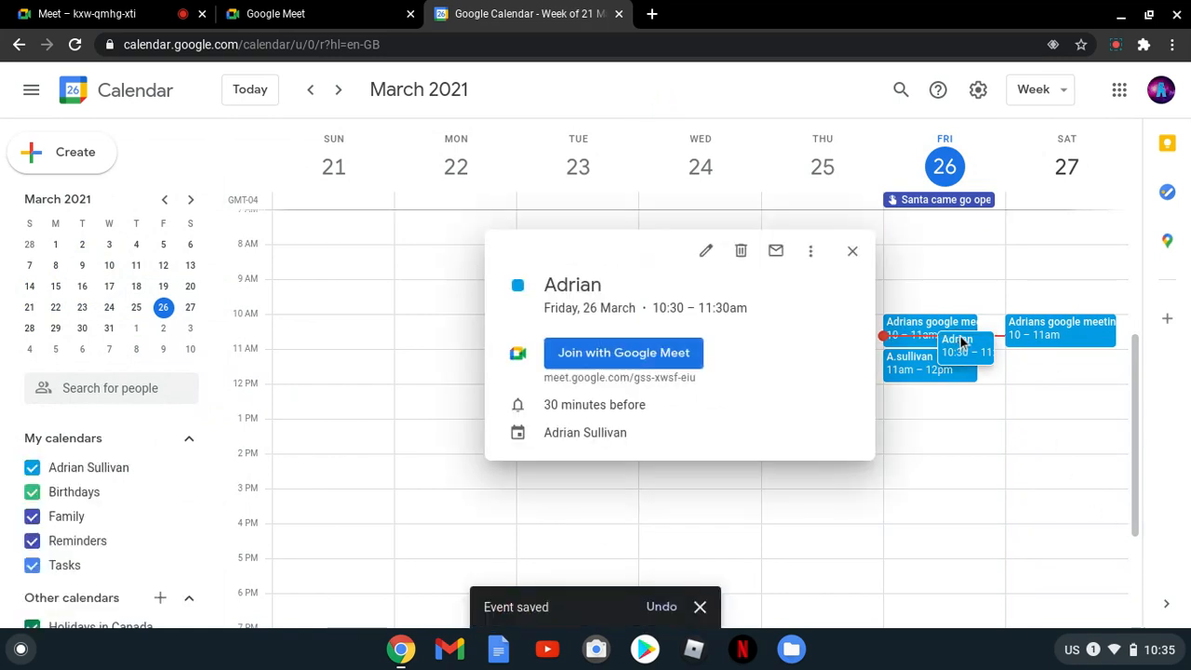
{"action": "left_click", "coordinate": [853, 252]}
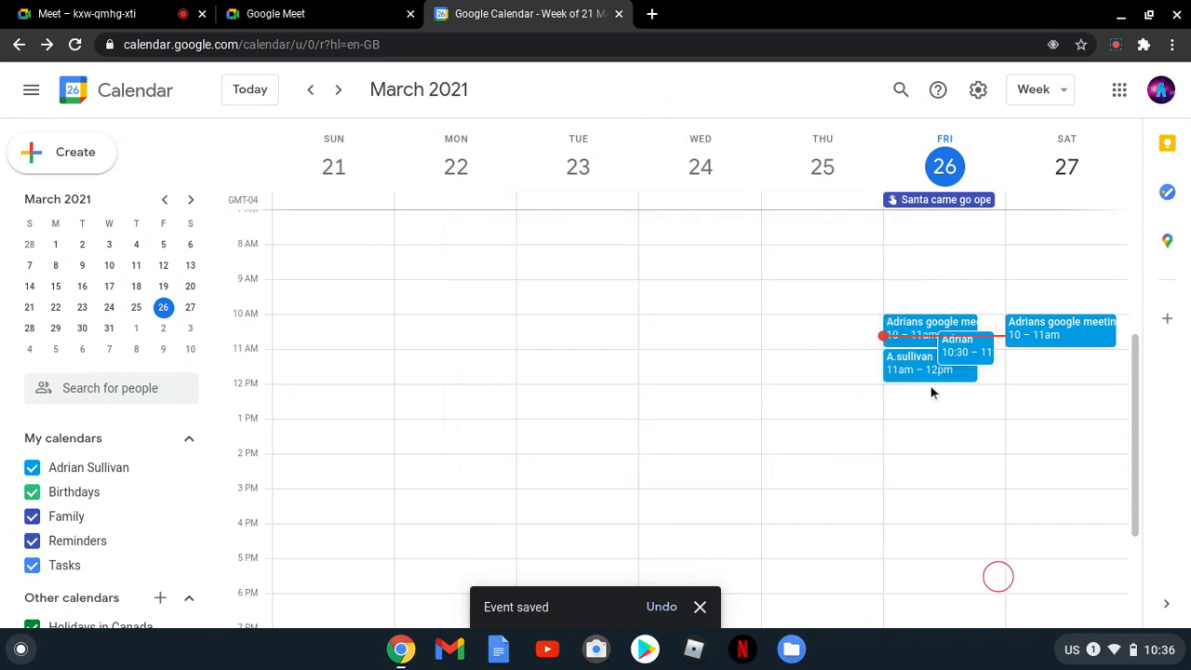
{"action": "left_click", "coordinate": [908, 363]}
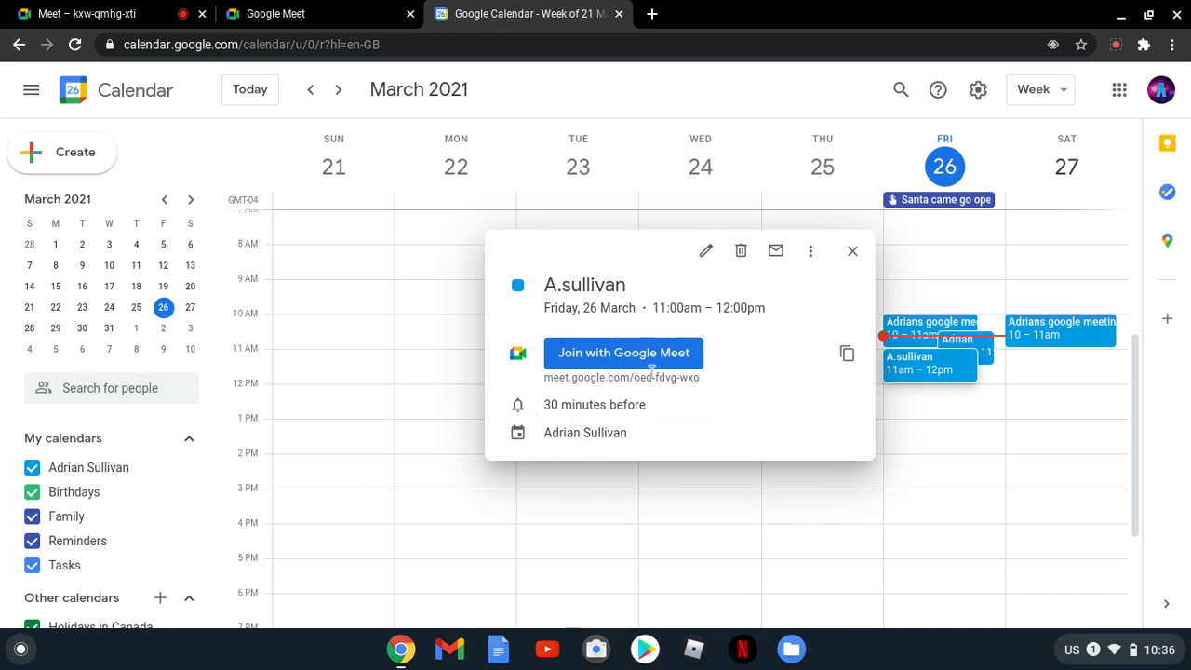
{"action": "left_click", "coordinate": [624, 352]}
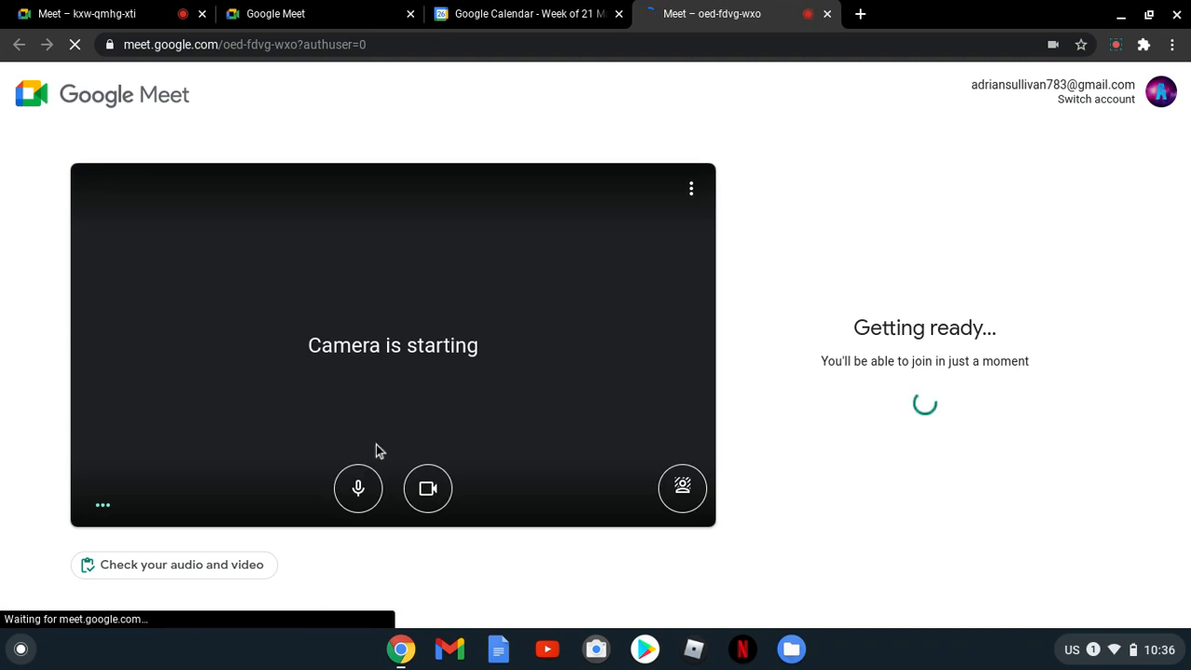
{"action": "mouse_move", "coordinate": [408, 469]}
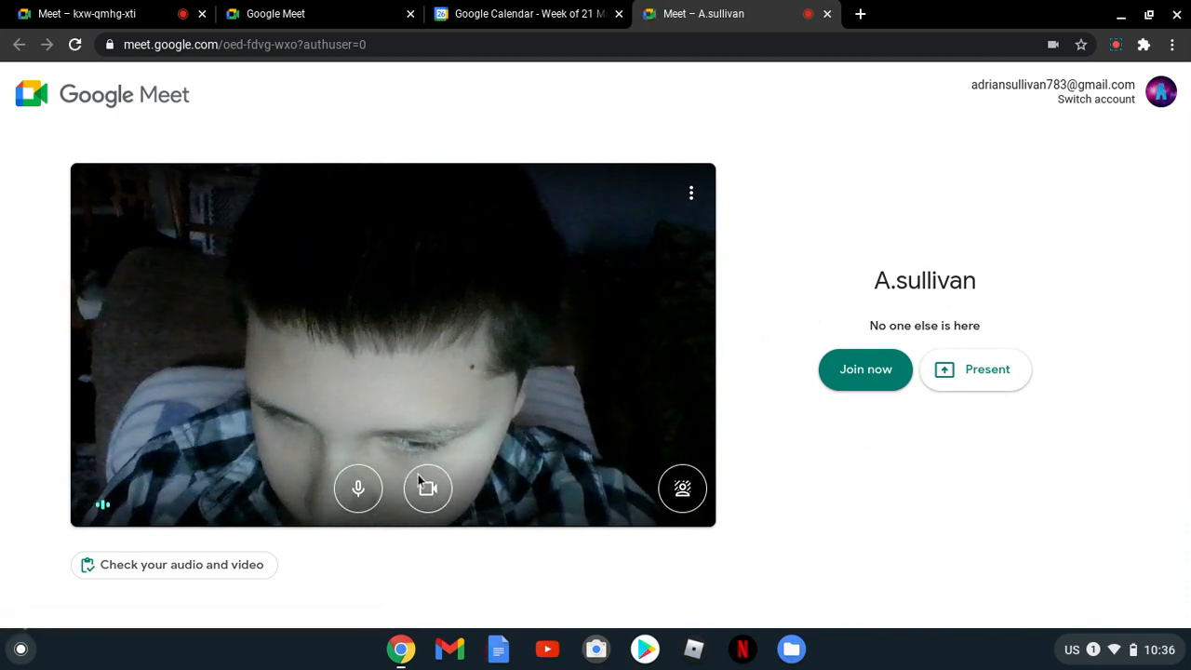
Turn the camera off on the A.sullivan pre-join screen, then leave the meeting.
{"action": "left_click", "coordinate": [429, 488]}
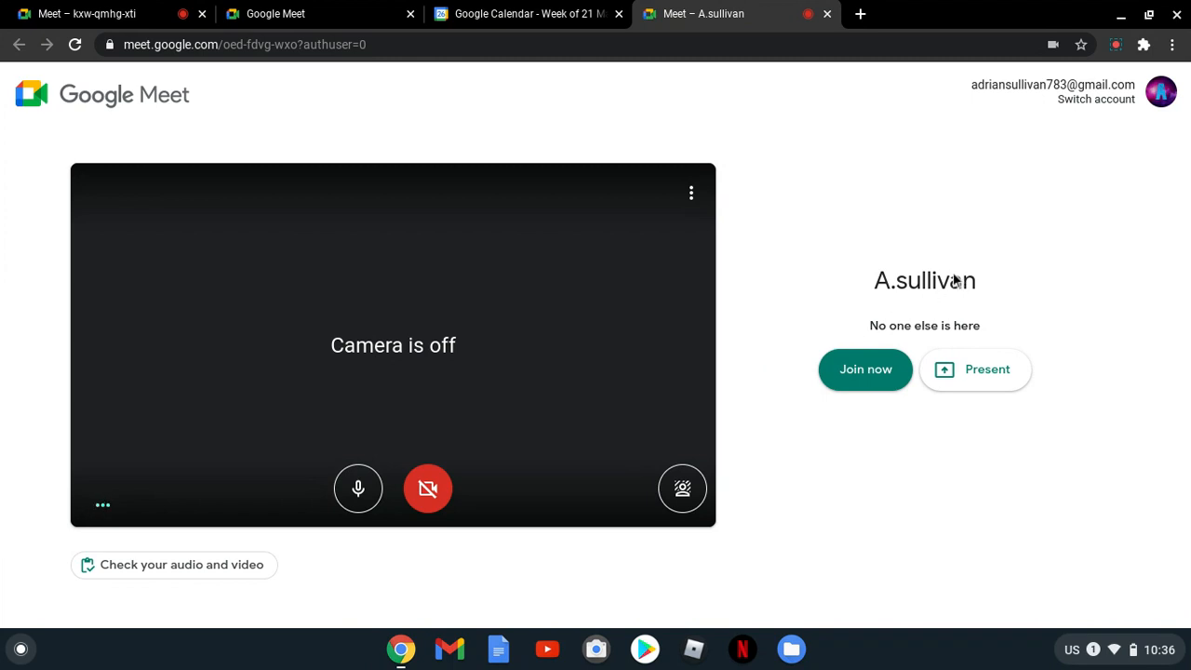
{"action": "mouse_move", "coordinate": [976, 283]}
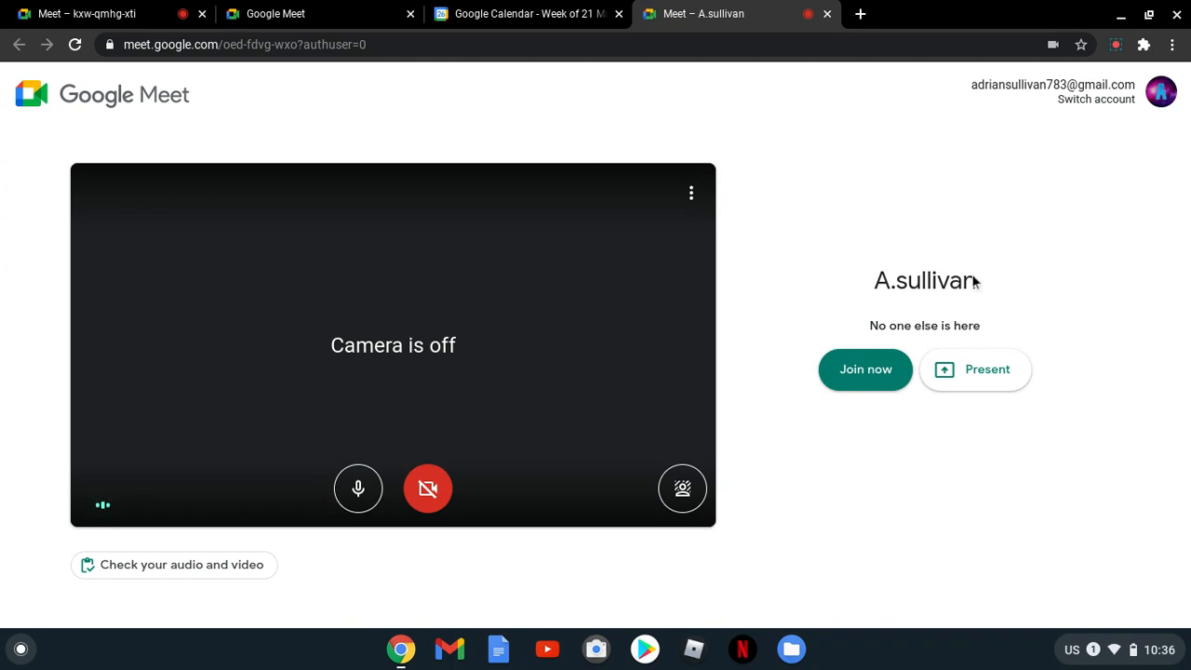
{"action": "double_click", "coordinate": [923, 279]}
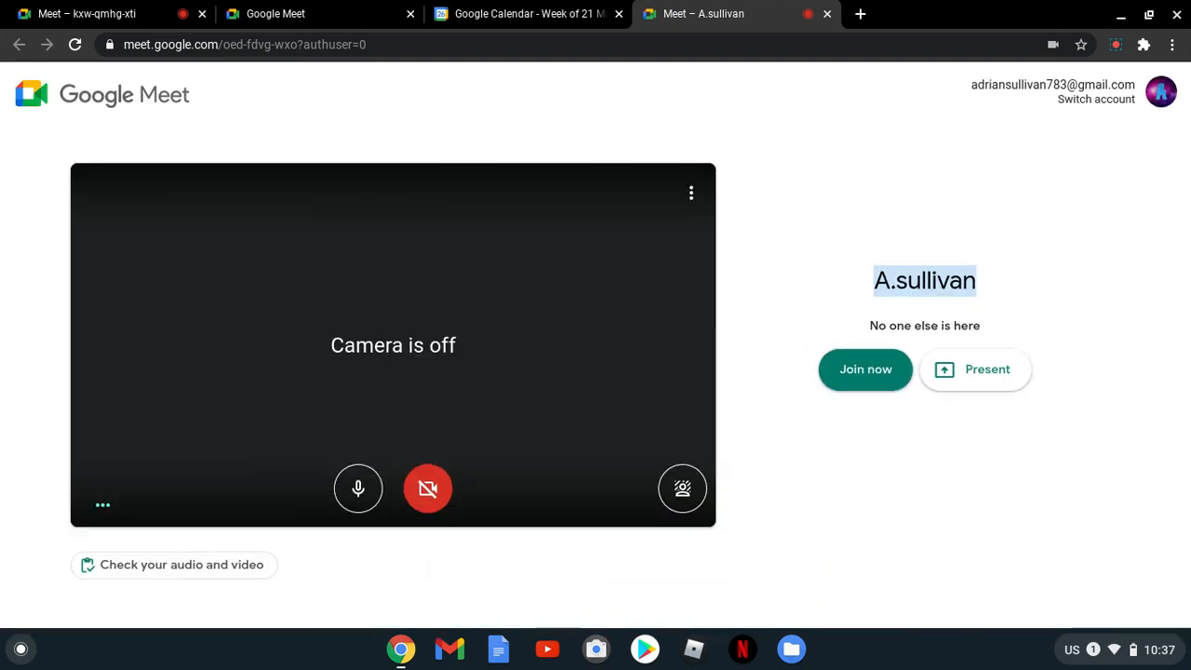
{"action": "left_click", "coordinate": [864, 368]}
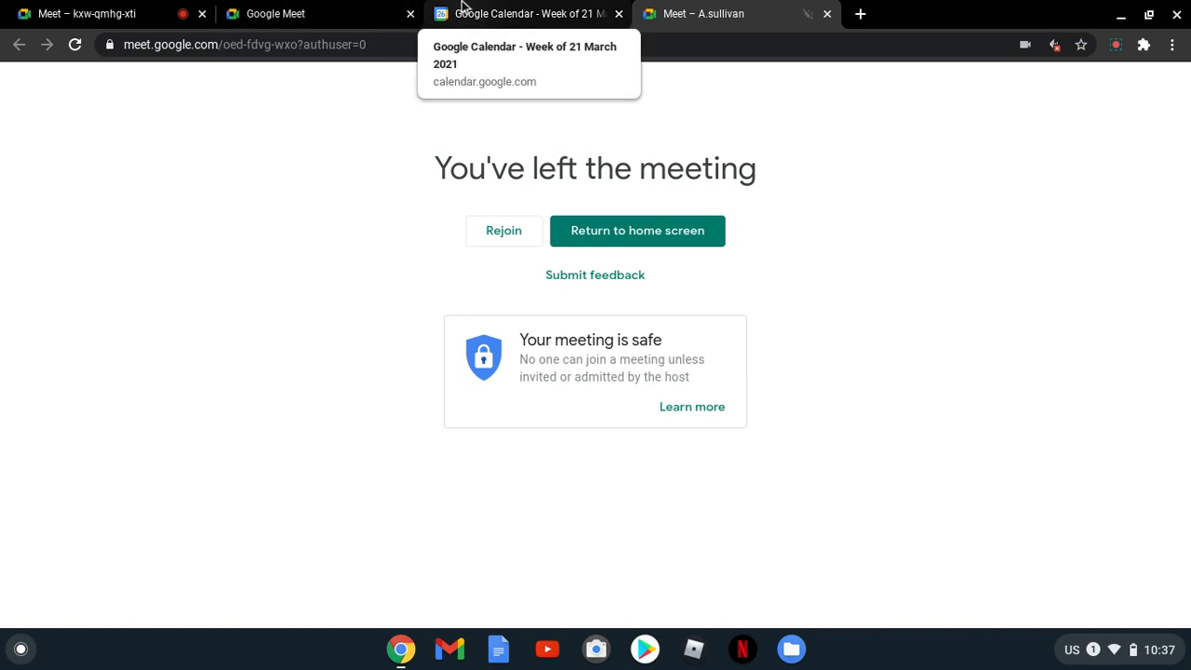
{"action": "left_click", "coordinate": [528, 13]}
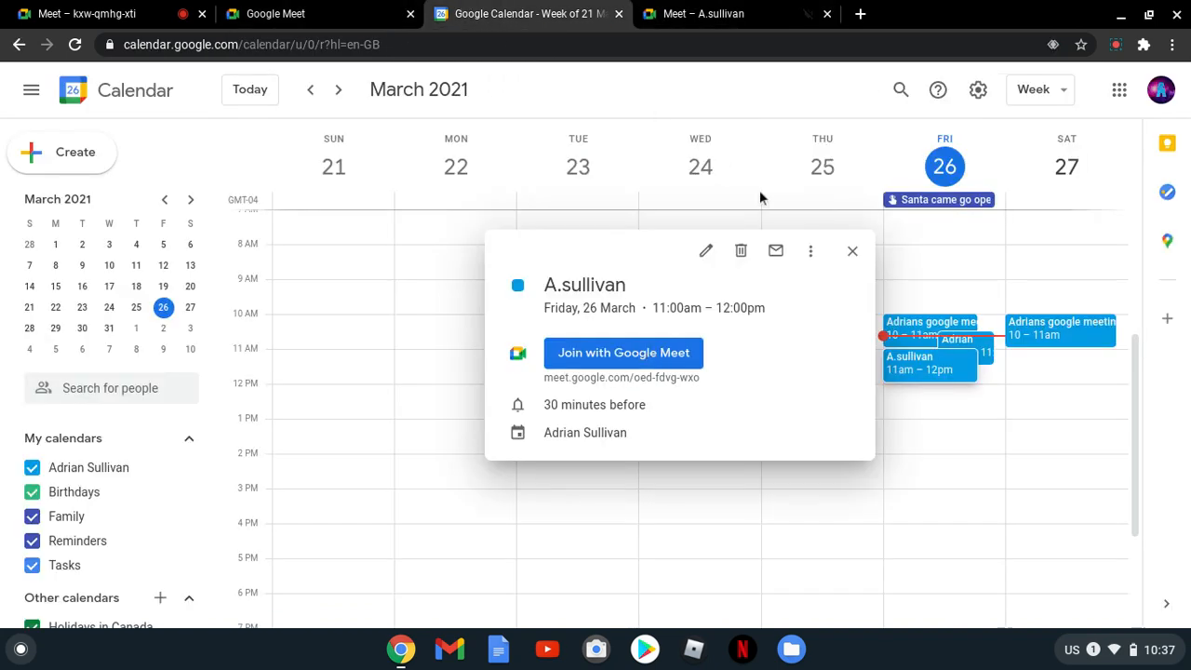
{"action": "left_click", "coordinate": [741, 250]}
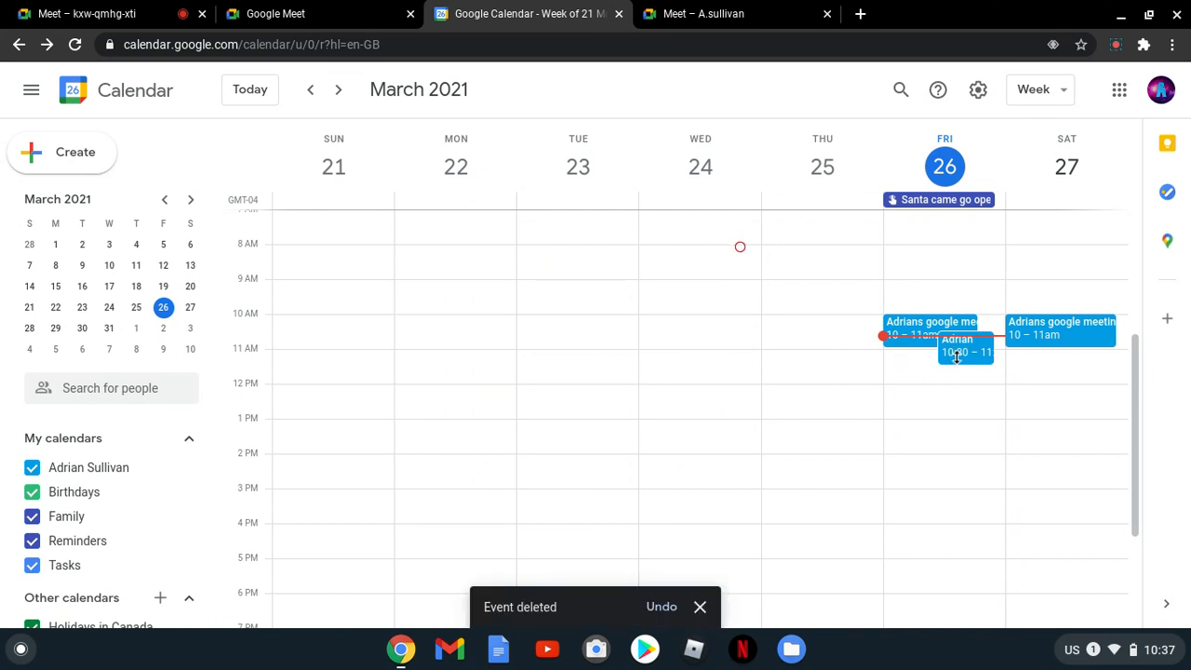
{"action": "left_click", "coordinate": [964, 350]}
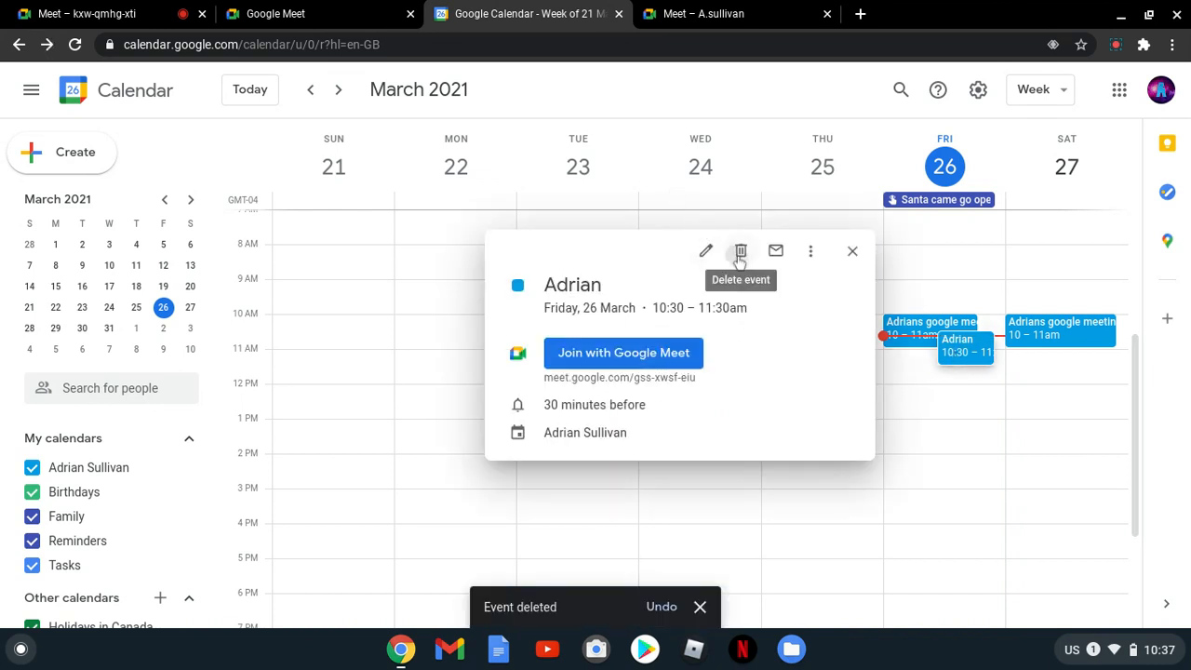
{"action": "left_click", "coordinate": [741, 251]}
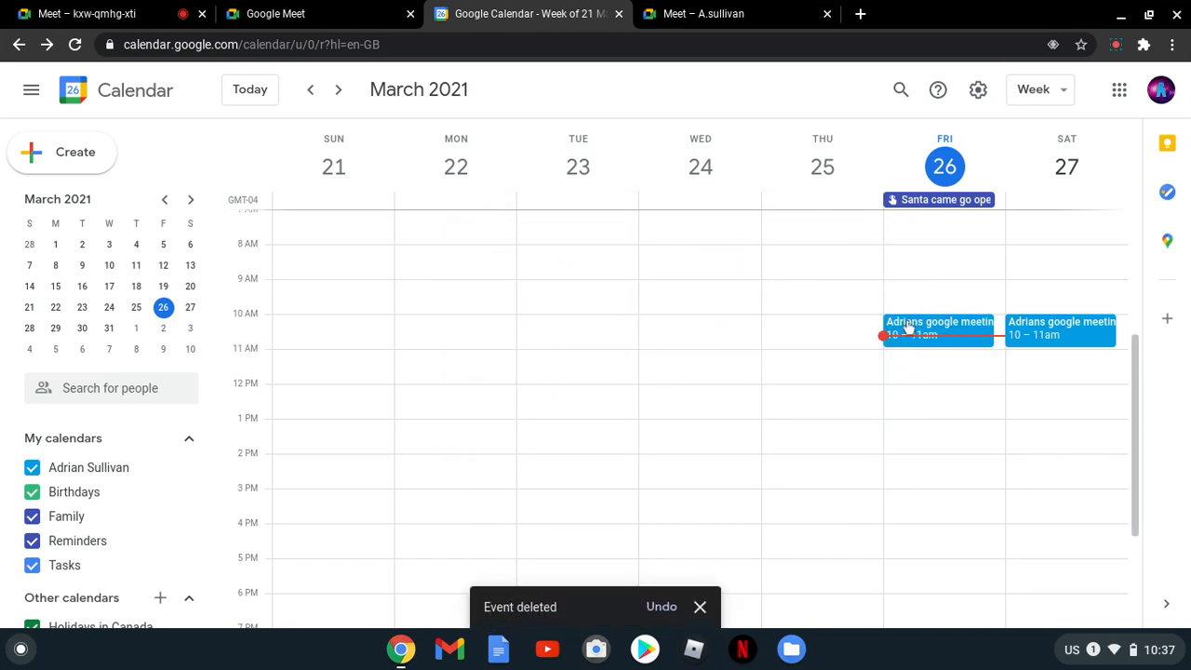
{"action": "left_click", "coordinate": [939, 327]}
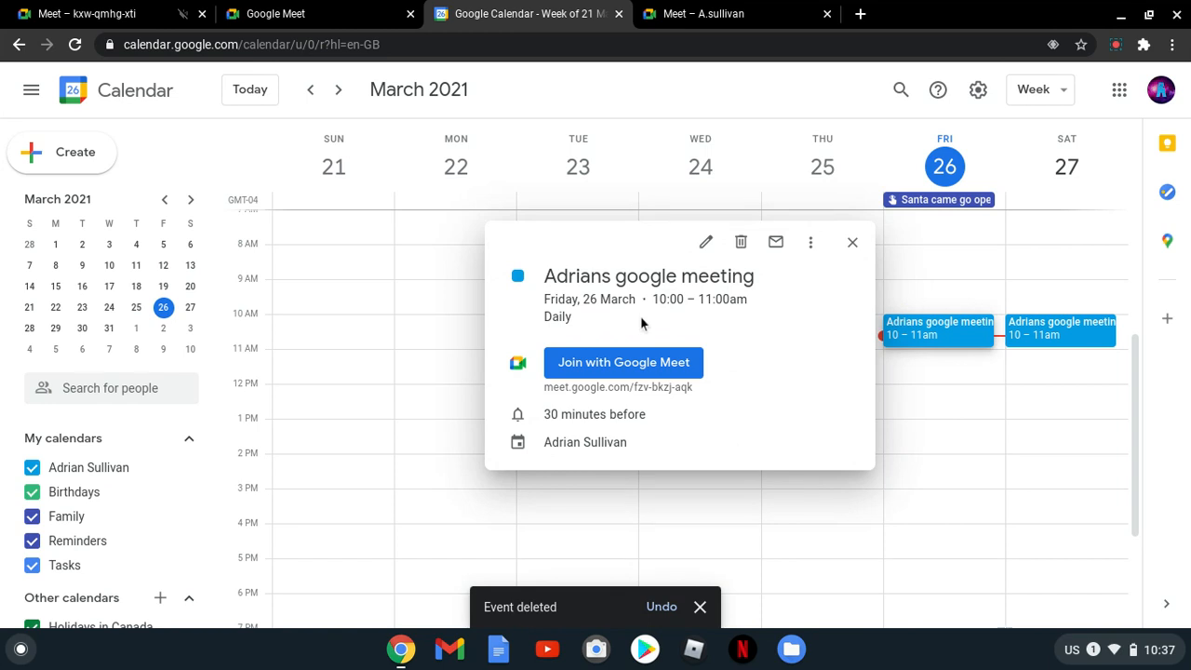
{"action": "mouse_move", "coordinate": [588, 253]}
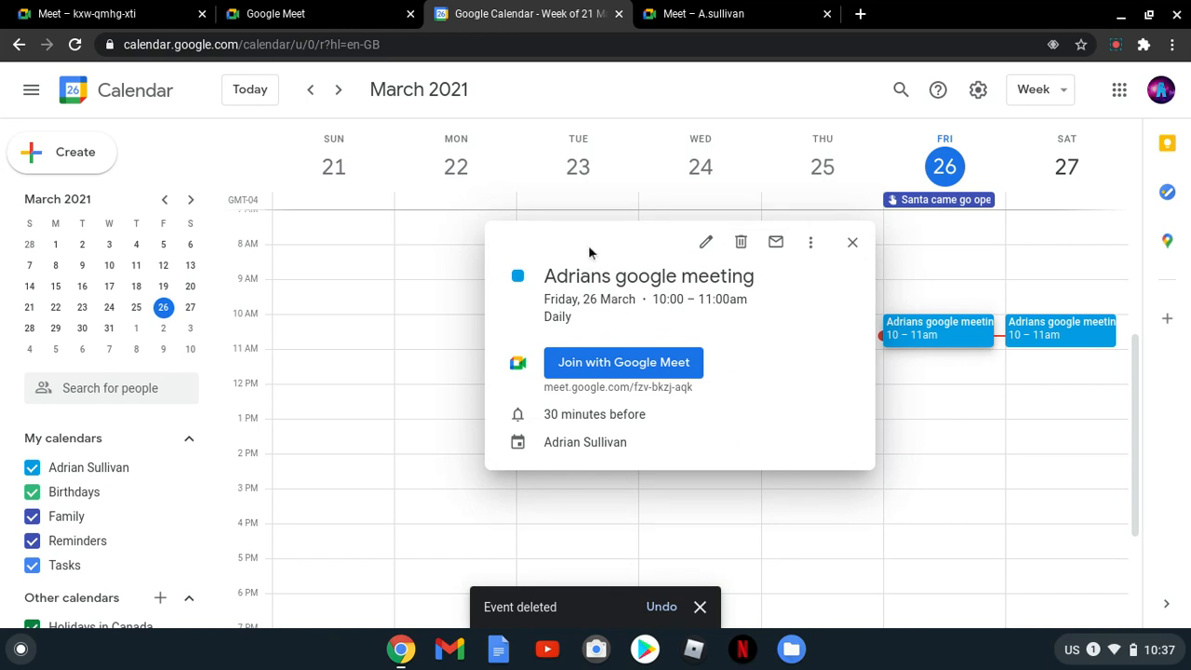
{"action": "mouse_move", "coordinate": [1034, 436]}
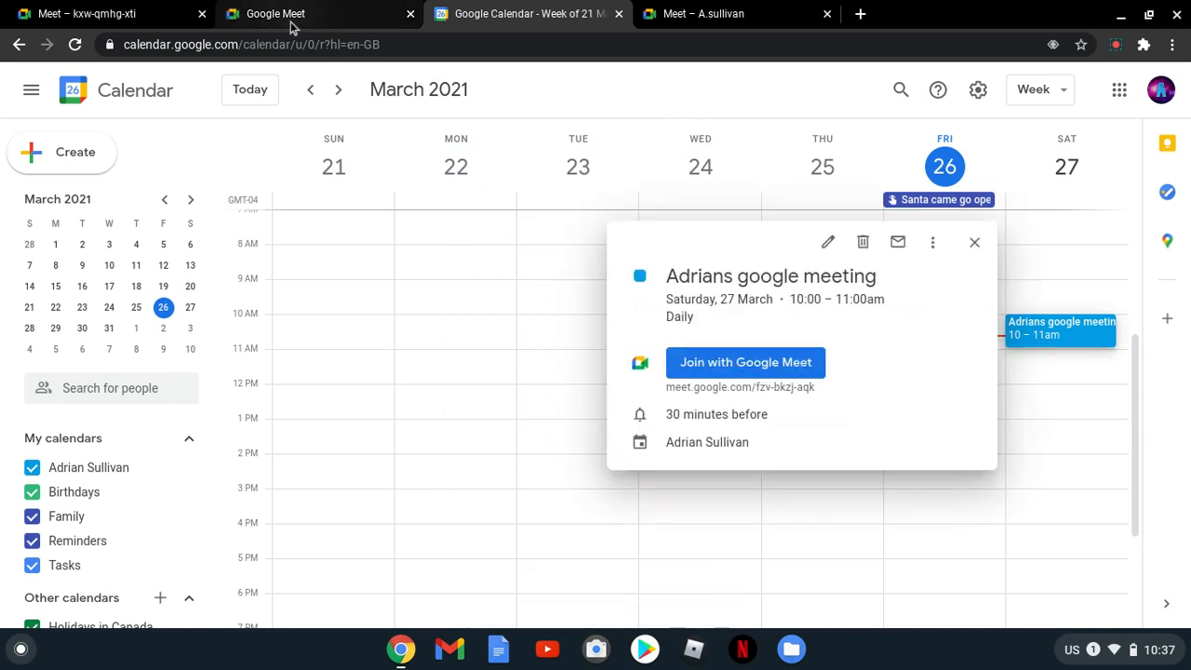
{"action": "left_click", "coordinate": [744, 361]}
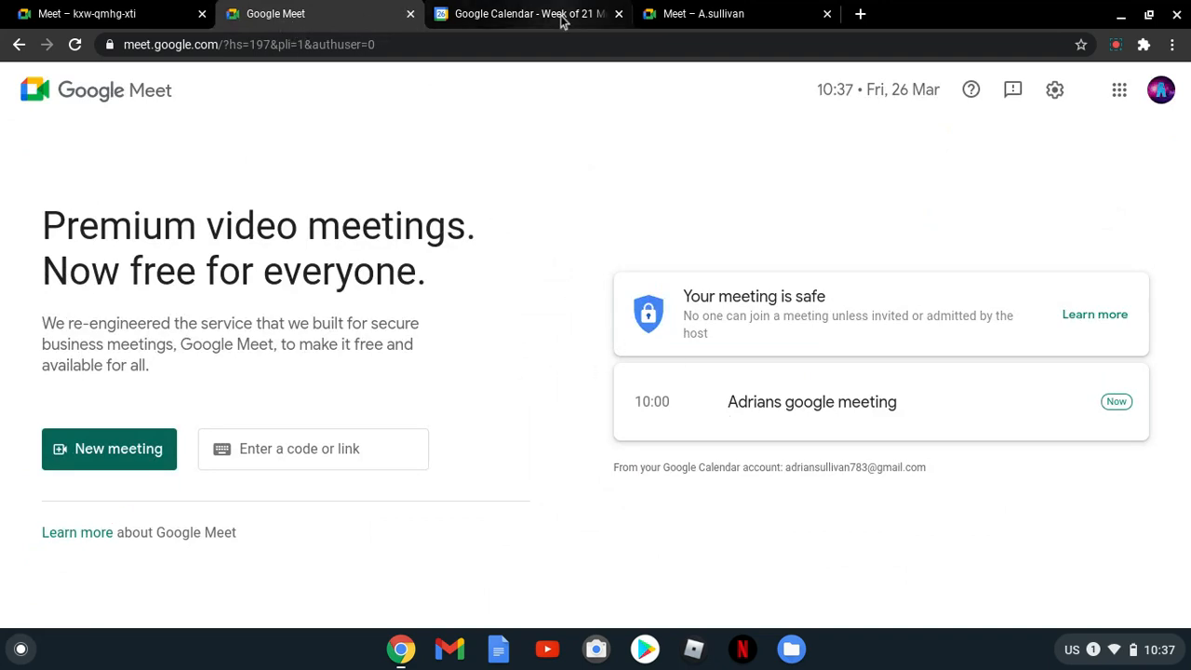
{"action": "left_click", "coordinate": [529, 13]}
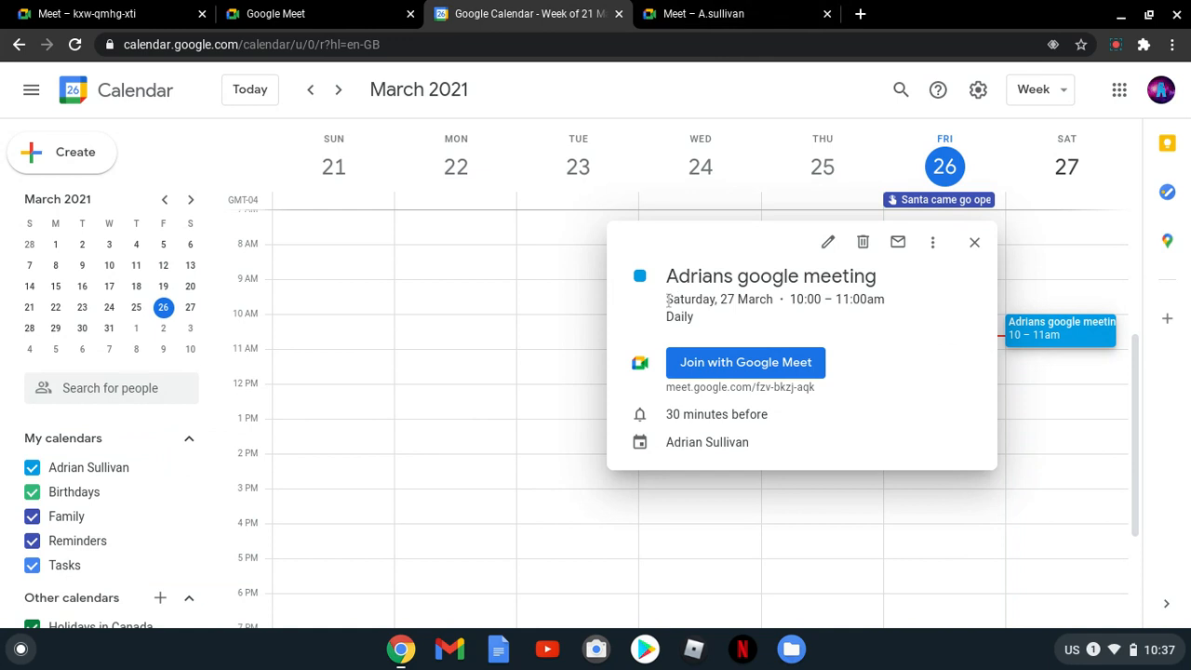
{"action": "left_click", "coordinate": [976, 242]}
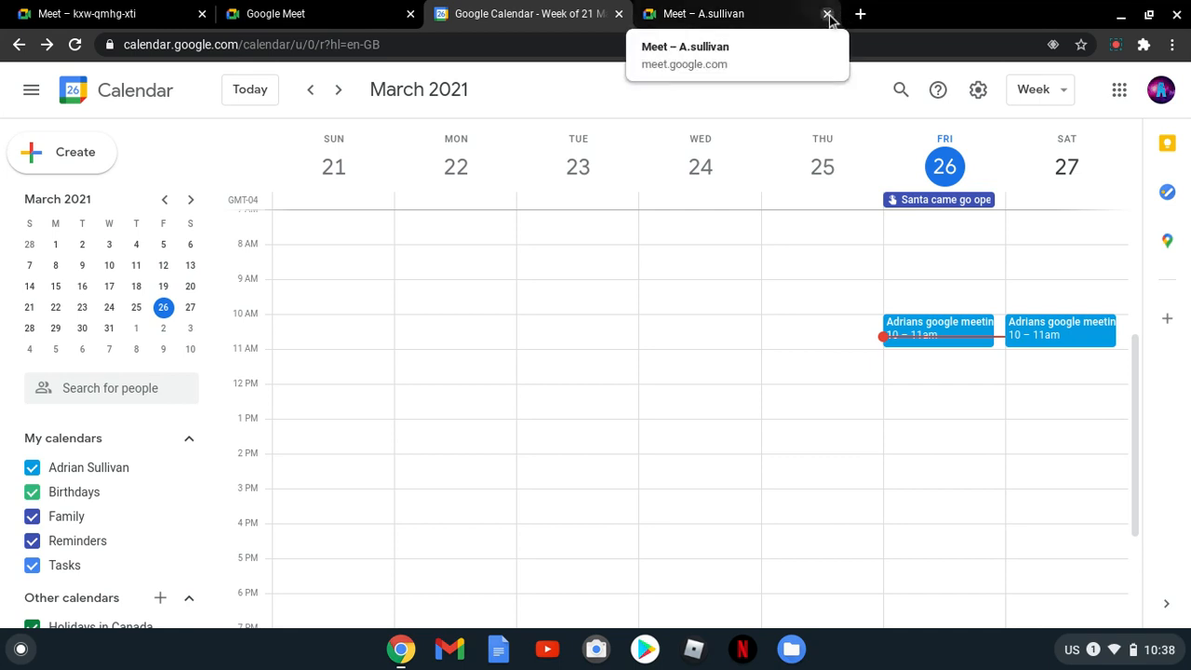
{"action": "left_click", "coordinate": [826, 13]}
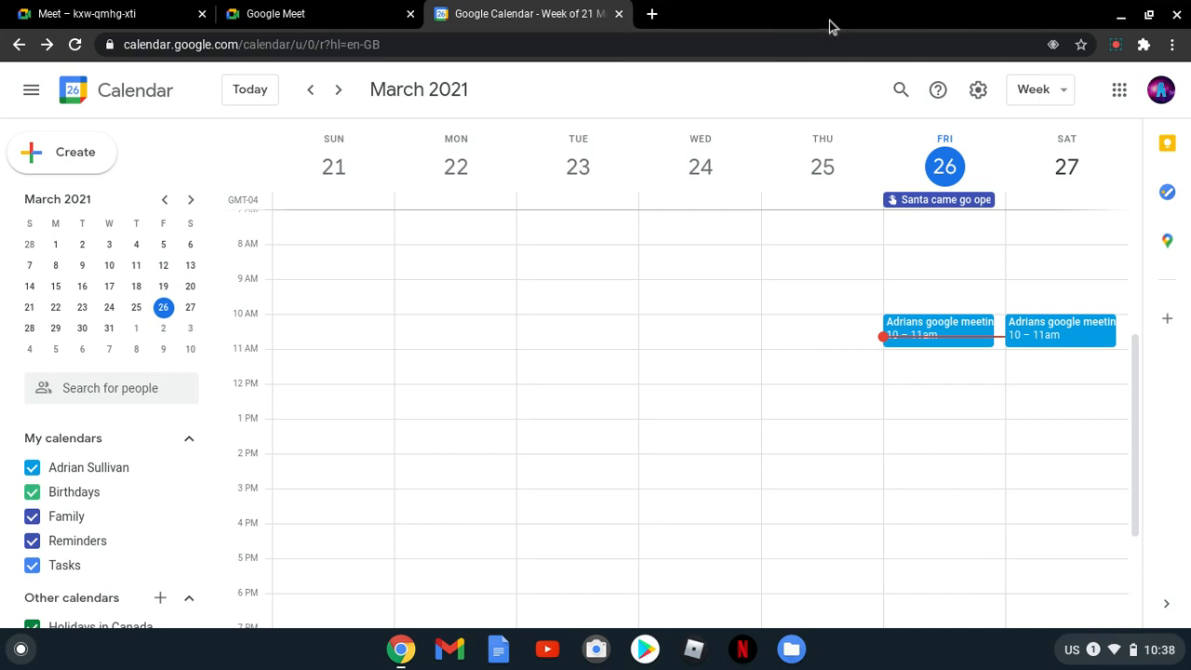
{"action": "mouse_move", "coordinate": [978, 89]}
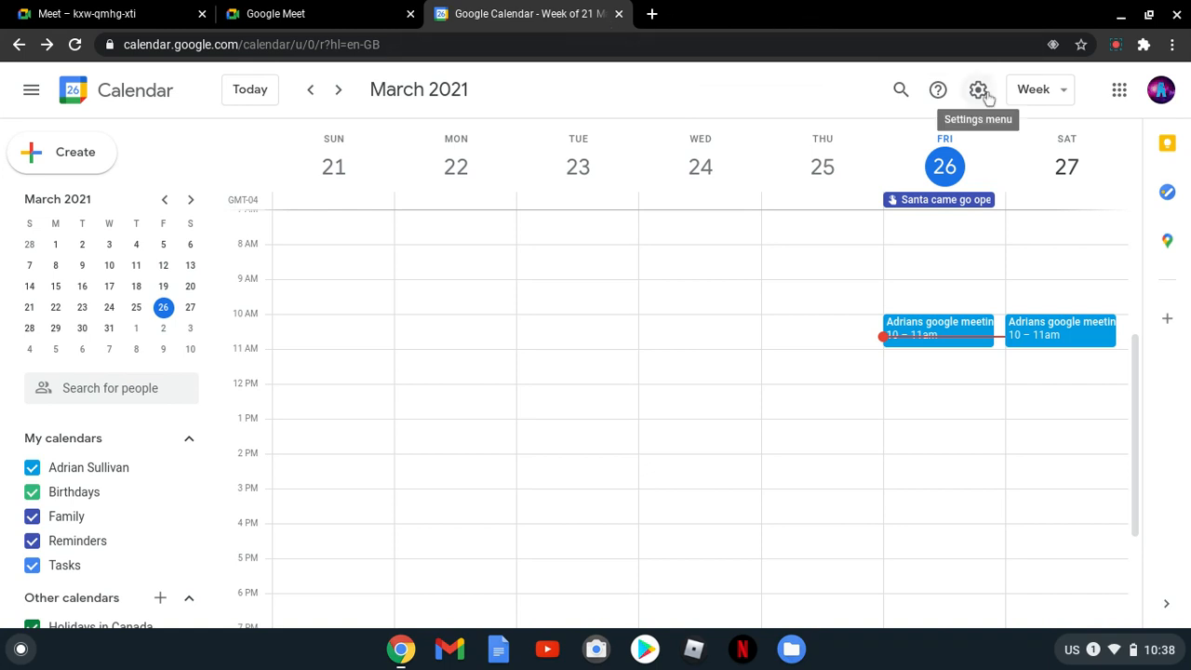
{"action": "mouse_move", "coordinate": [1098, 59]}
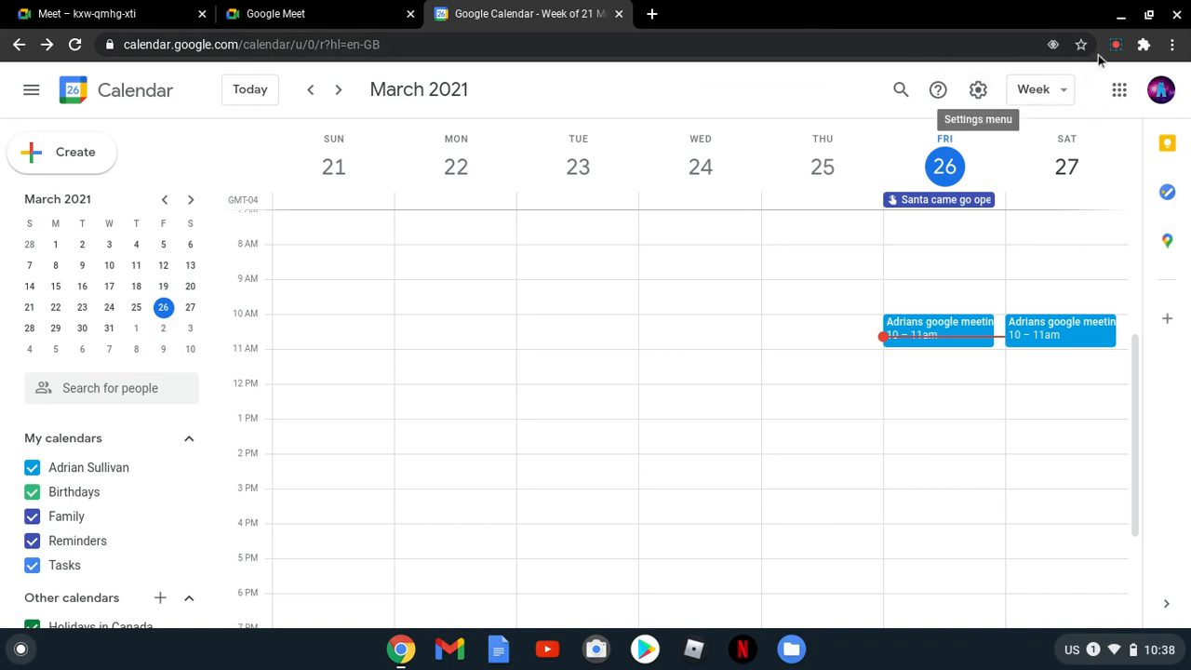